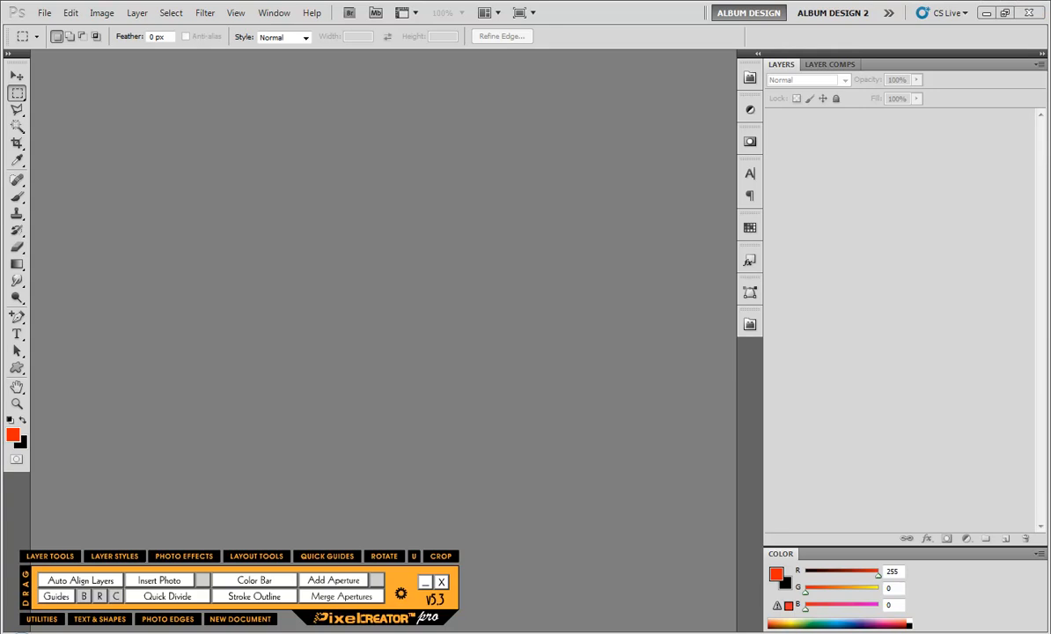
mouse_move(395, 456)
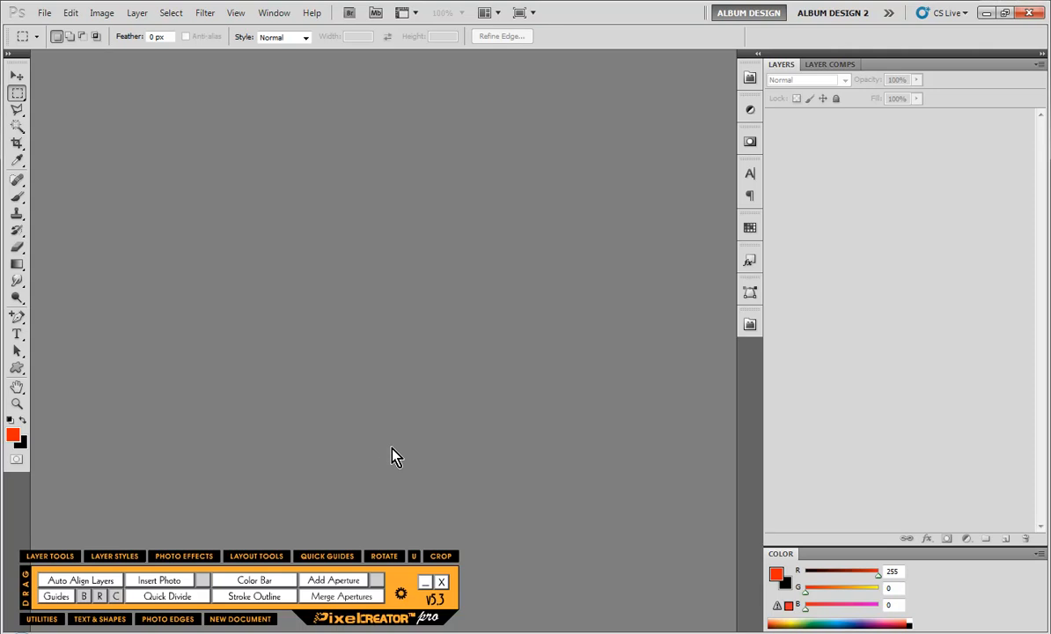
mouse_move(384, 444)
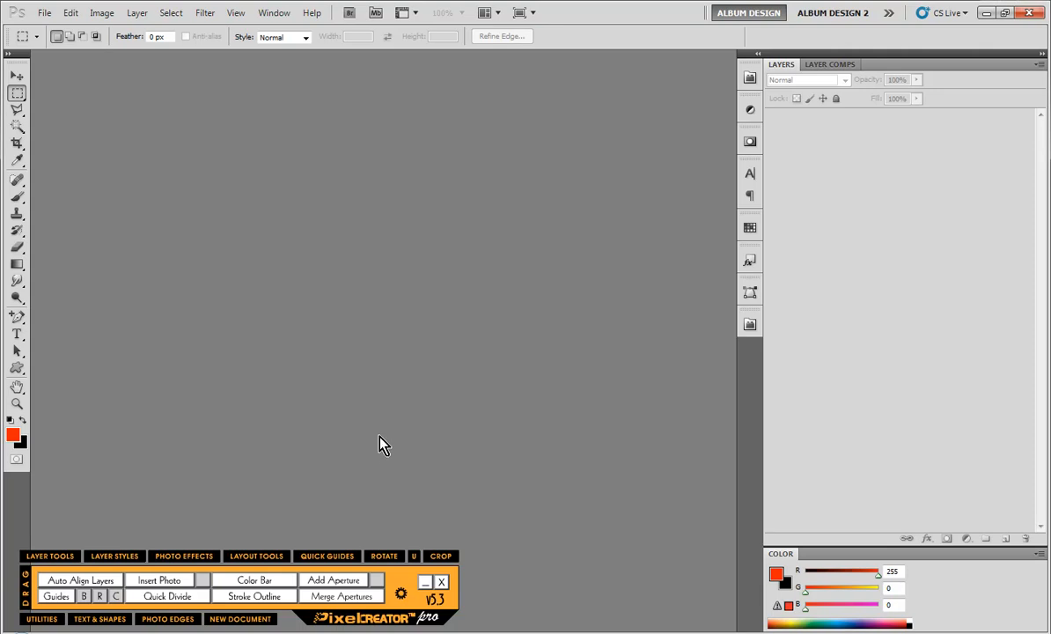
mouse_move(292, 479)
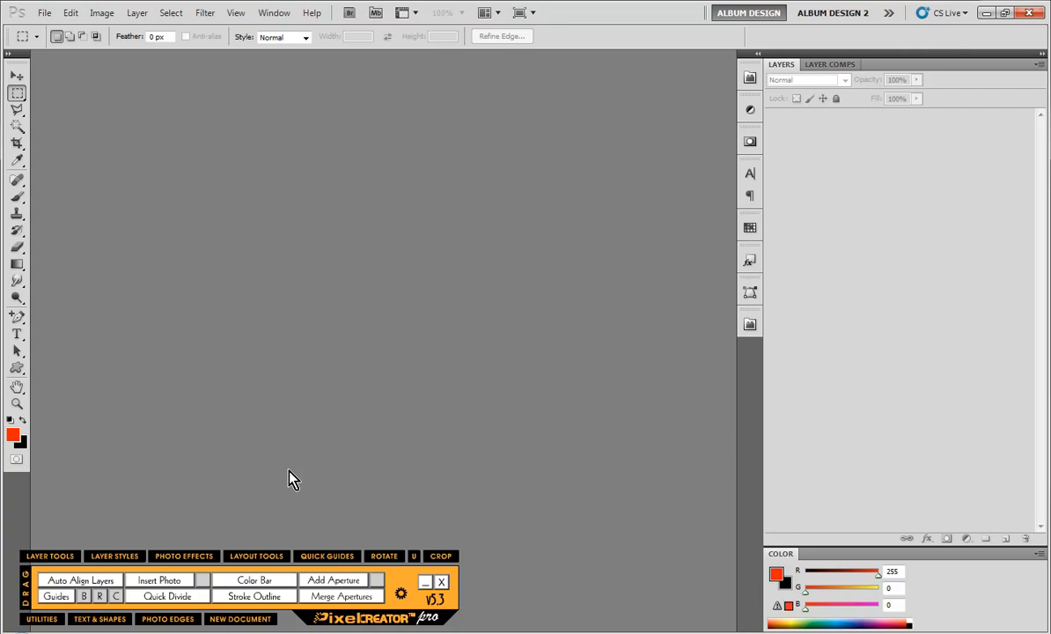
mouse_move(289, 502)
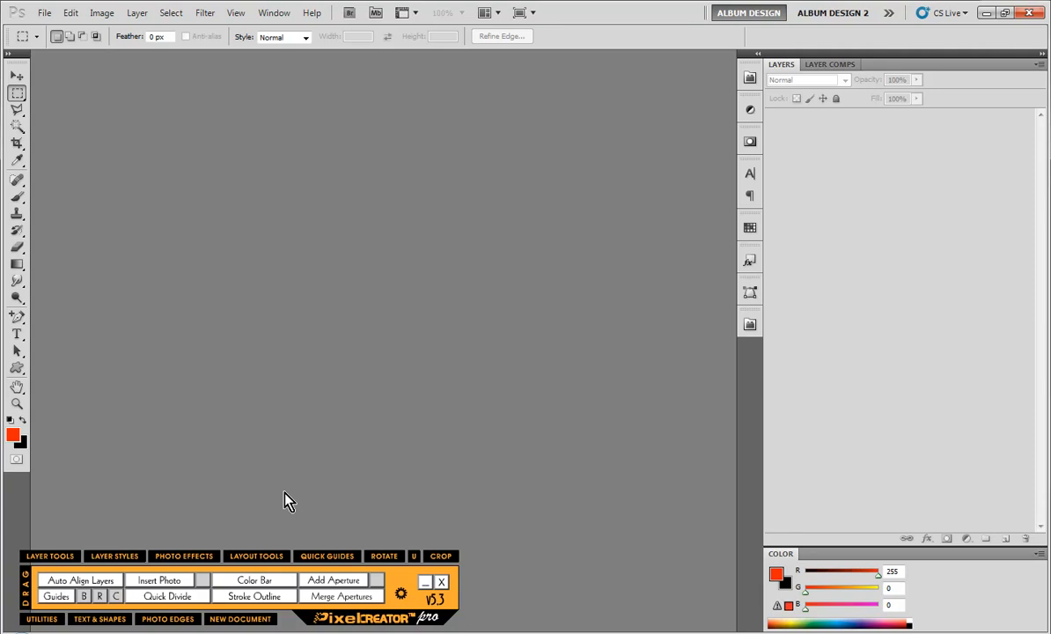
mouse_move(38, 74)
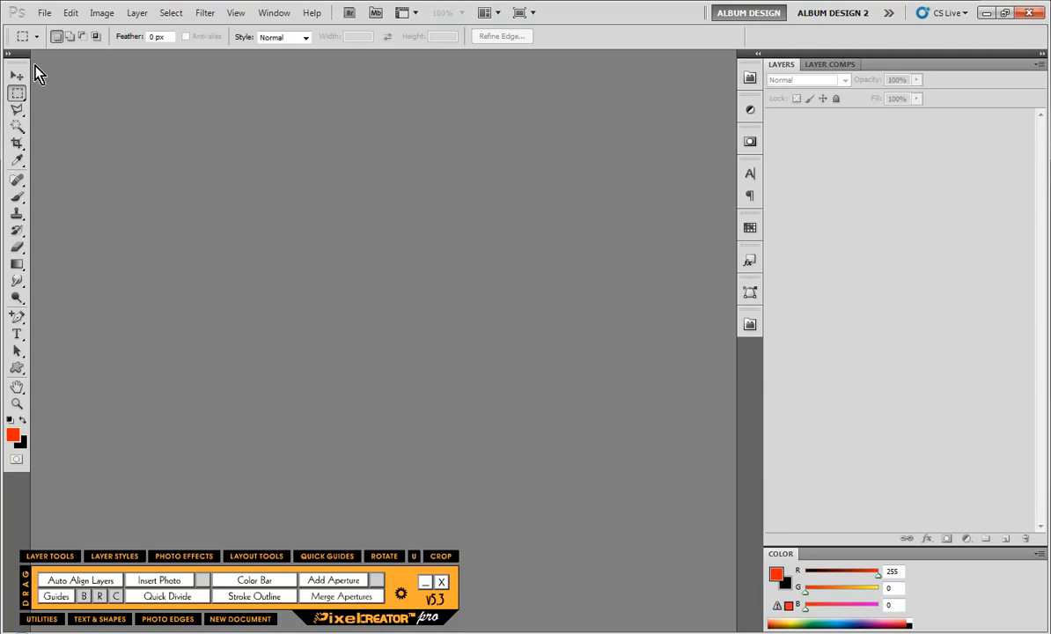
Create a new white document measured in inches, 20 wide by 10 tall at 300 ppi
click(44, 12)
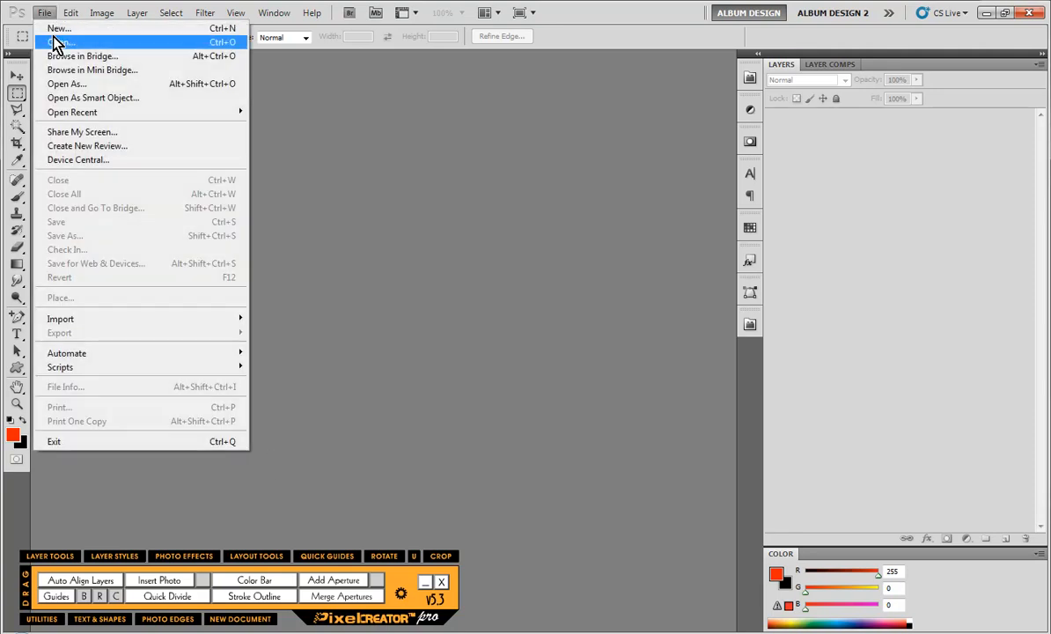
click(60, 28)
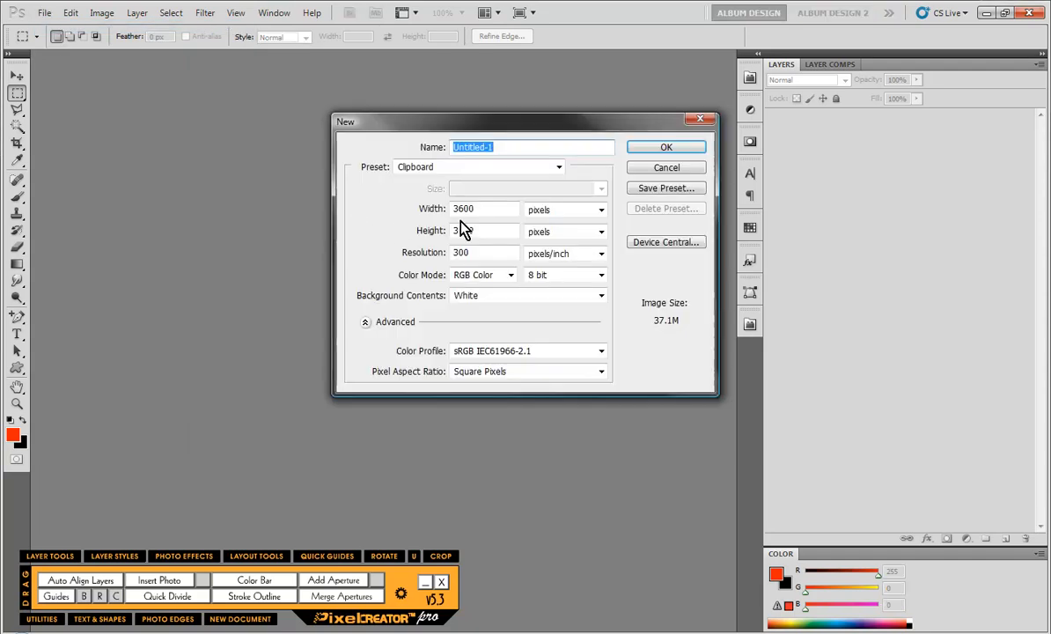
click(602, 209)
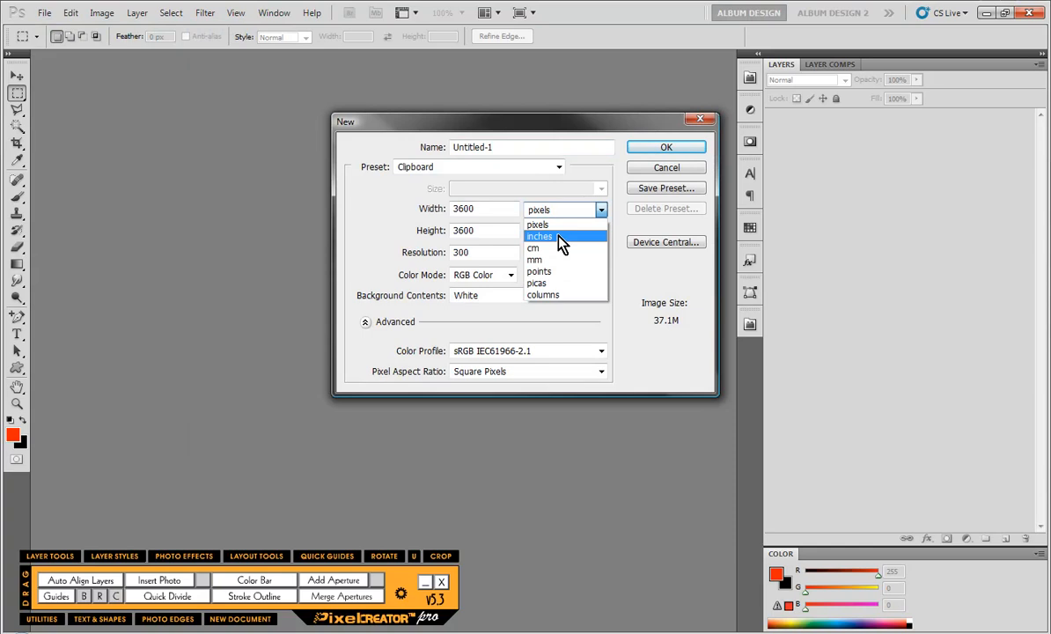
click(541, 236)
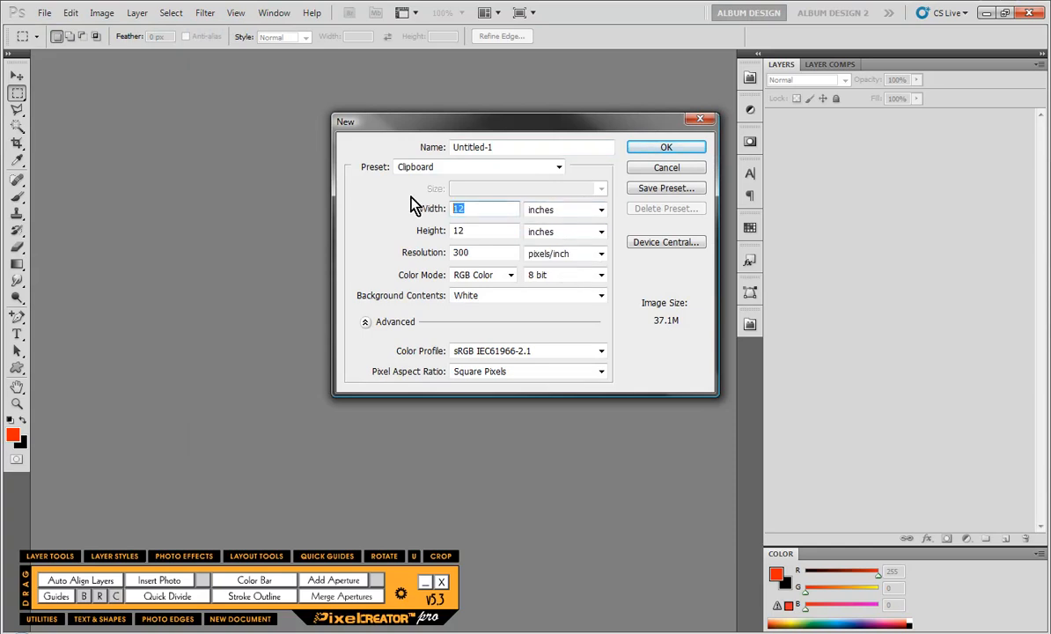
text(10)
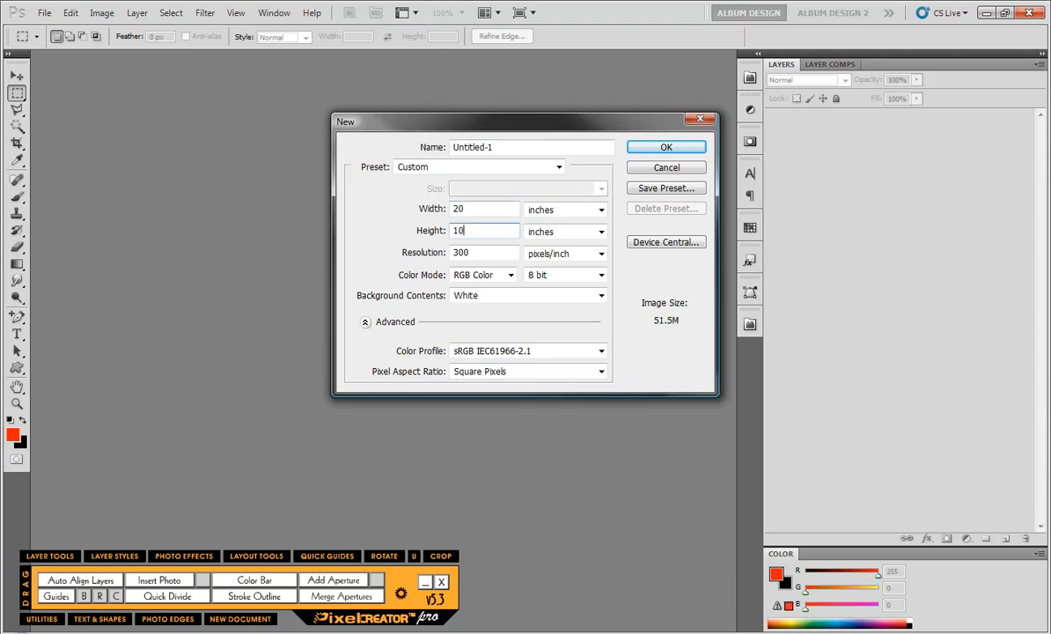
mouse_move(514, 356)
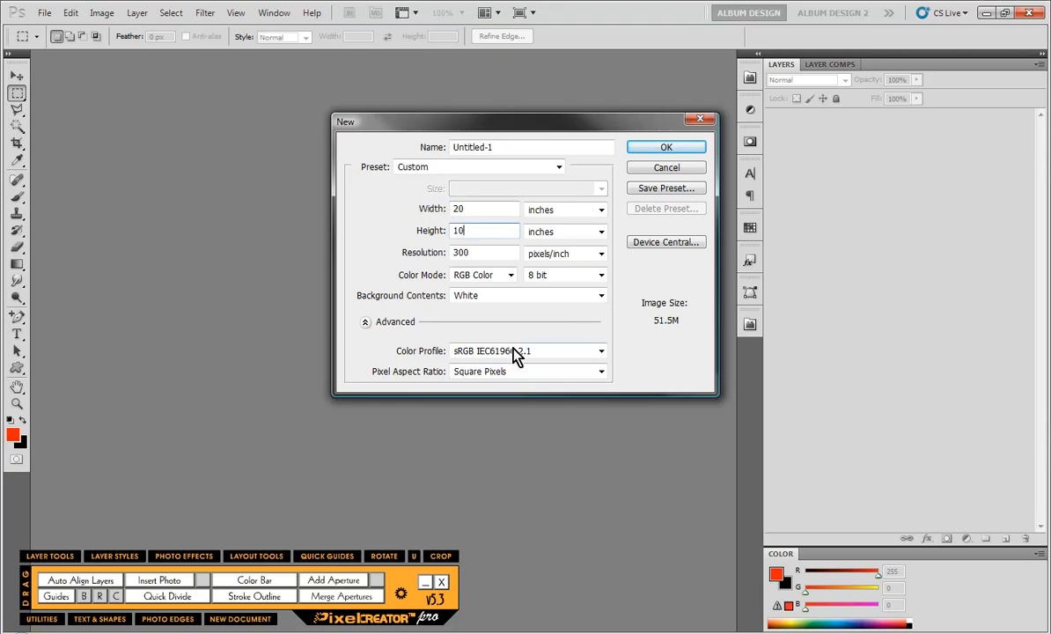
mouse_move(360, 413)
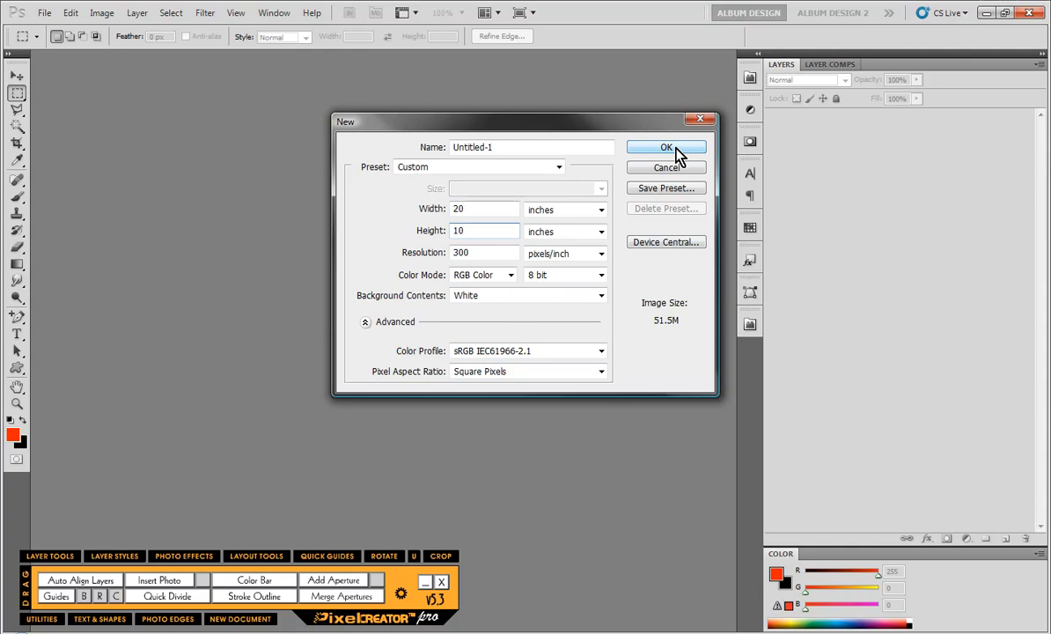
click(666, 147)
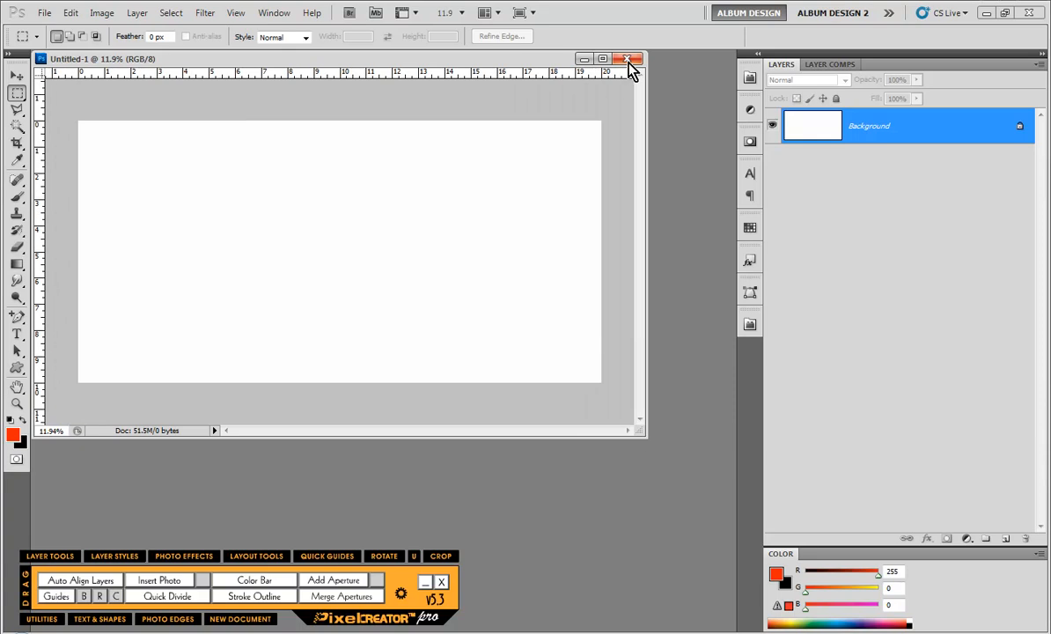
Close the new Untitled-1 document, leaving the workspace empty
click(630, 59)
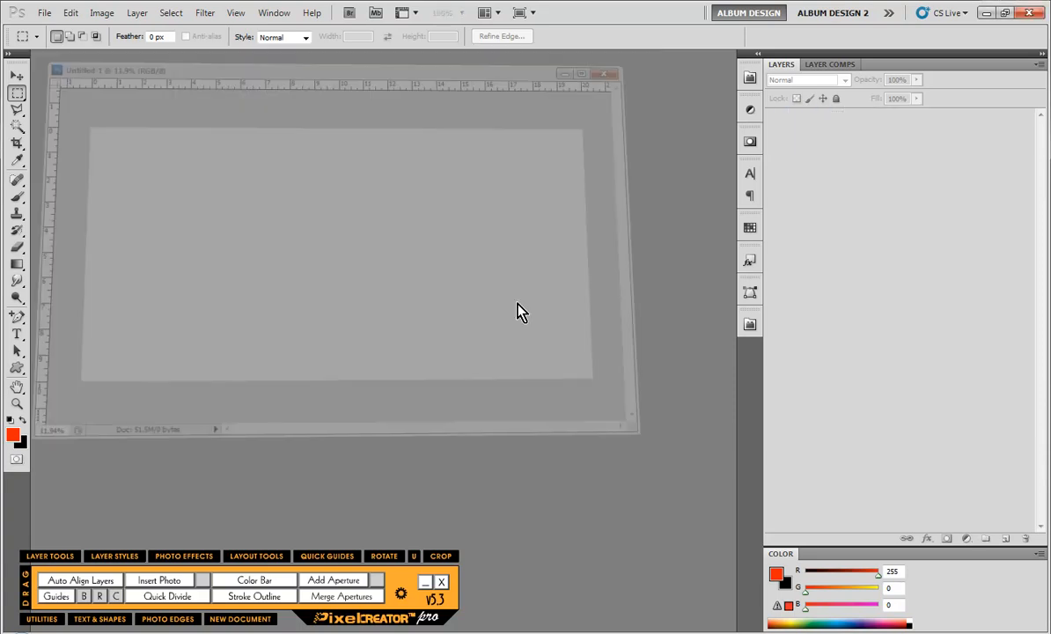
click(606, 74)
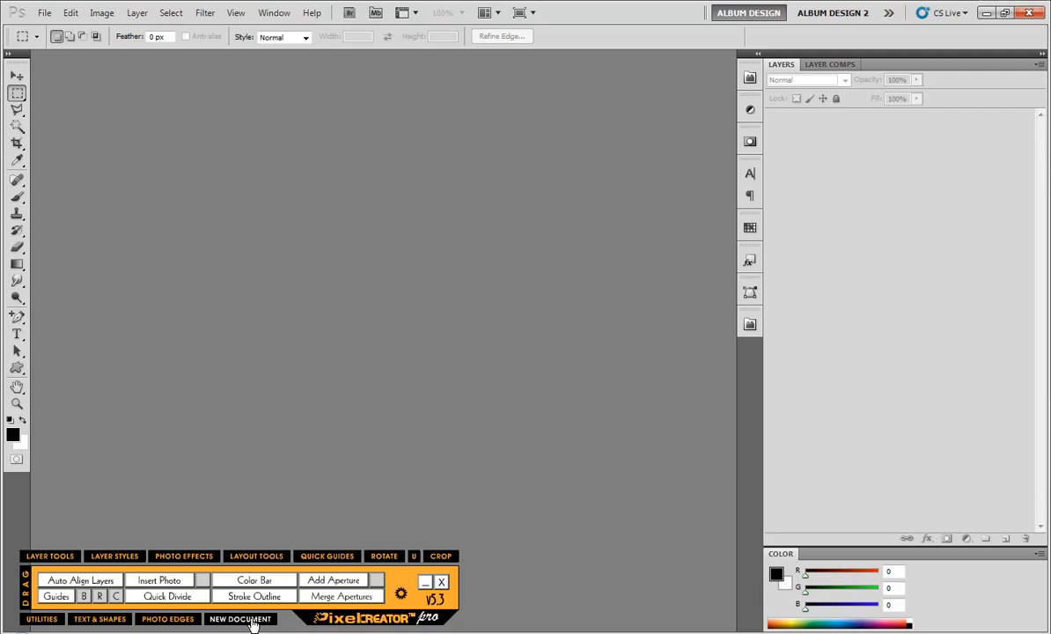
mouse_move(456, 437)
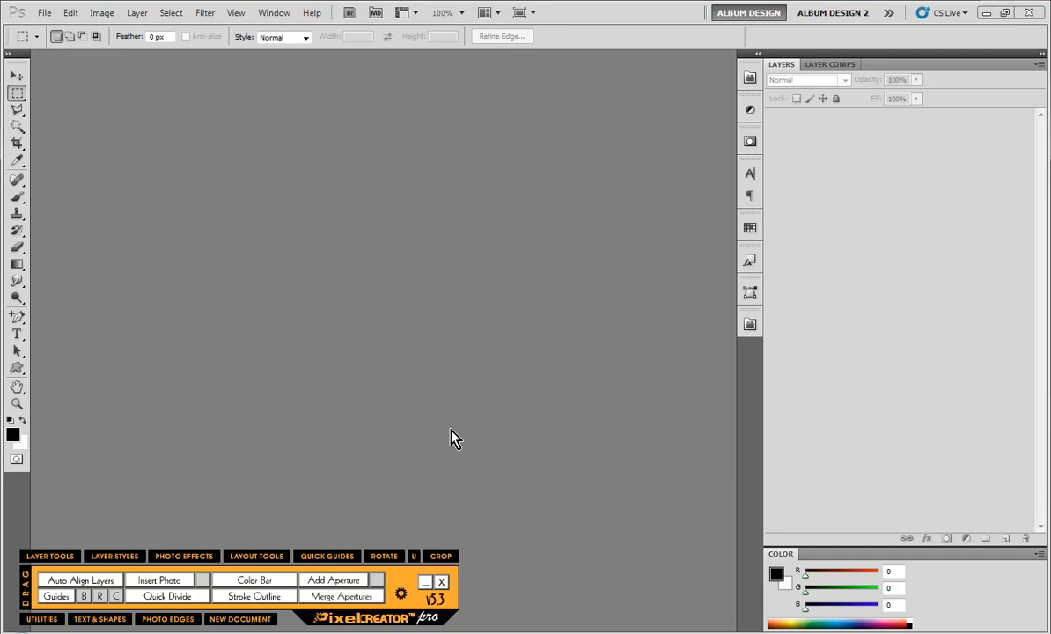
Start a Pixel Creator New Document with cleared preset fields, dialog moved toward centre
click(239, 620)
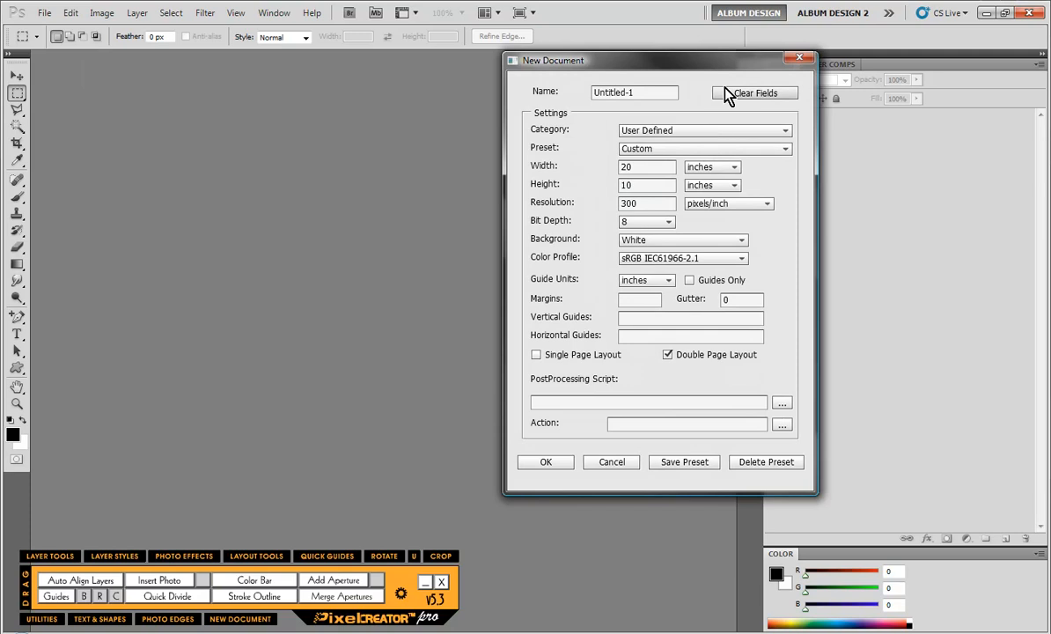
click(753, 92)
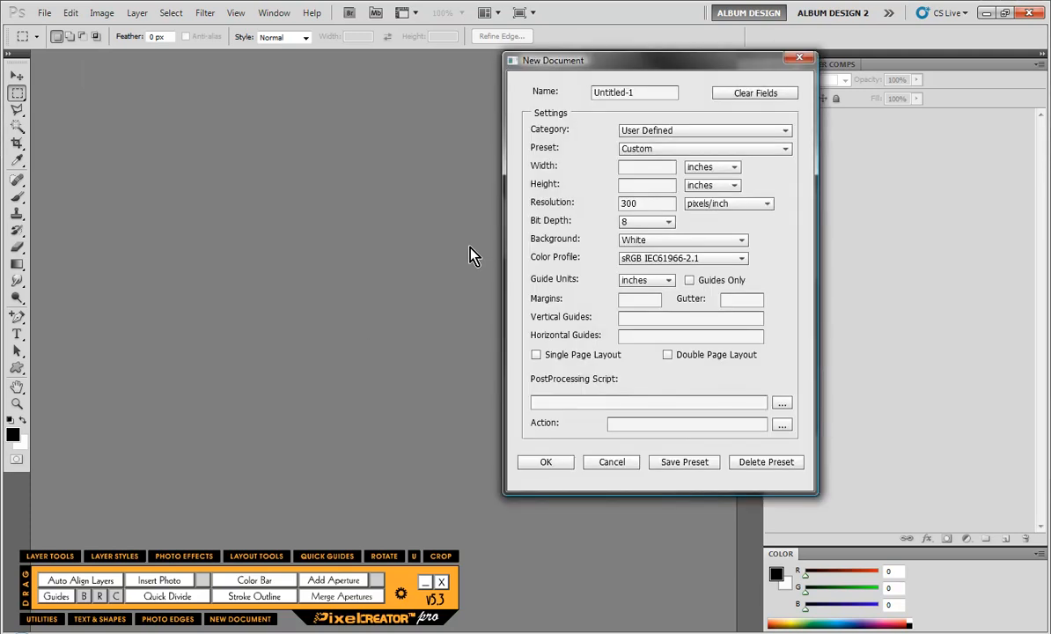
drag(553, 60, 467, 74)
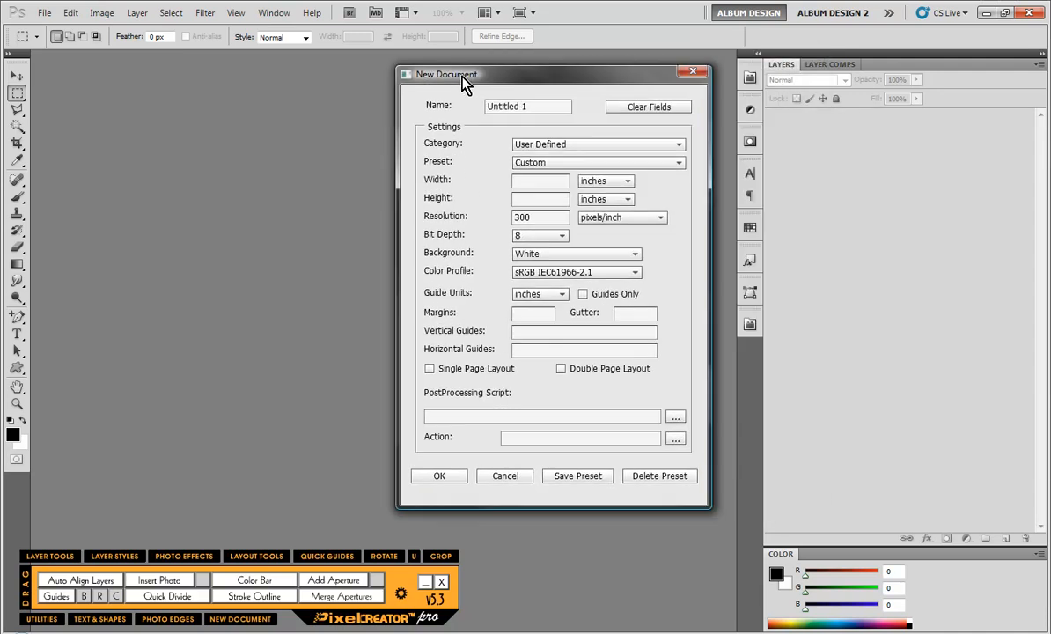
drag(466, 74, 414, 71)
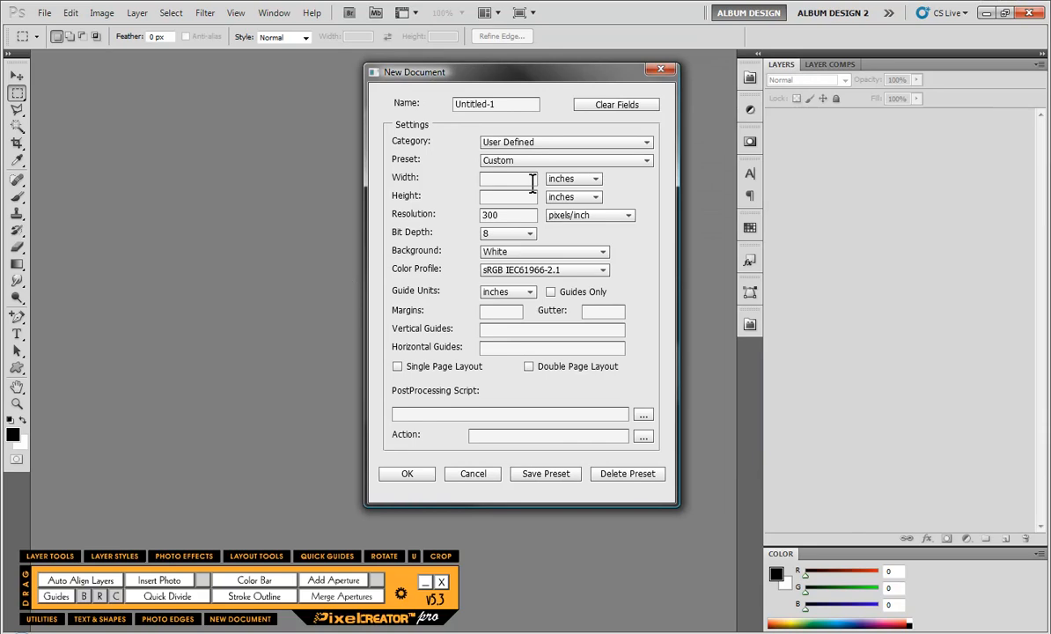
Enter Width 20 and Height 10 inches, keeping the background content white
click(508, 180)
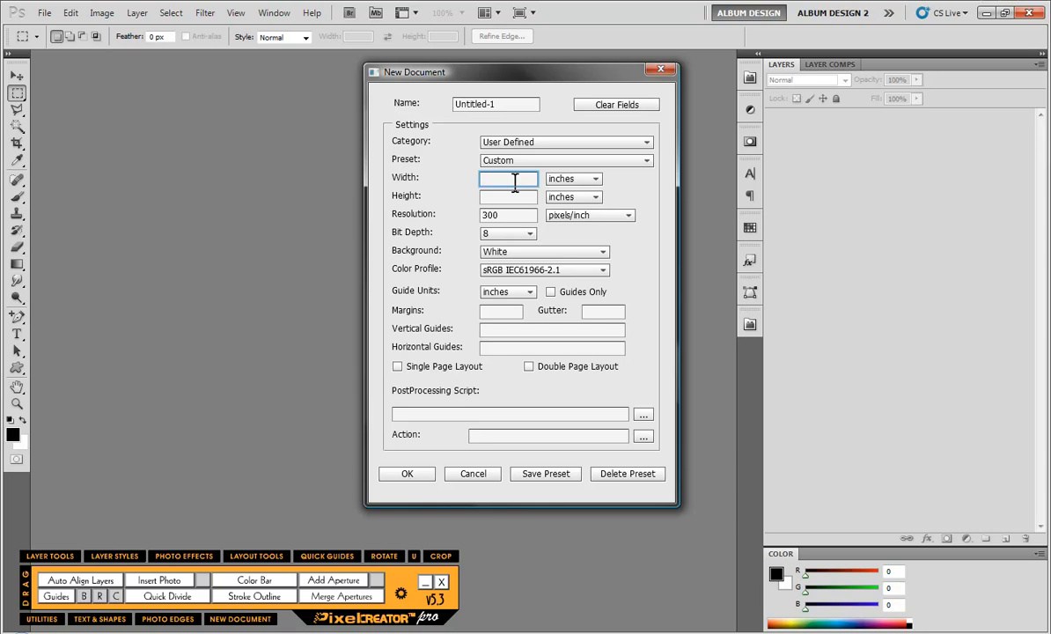
text(10)
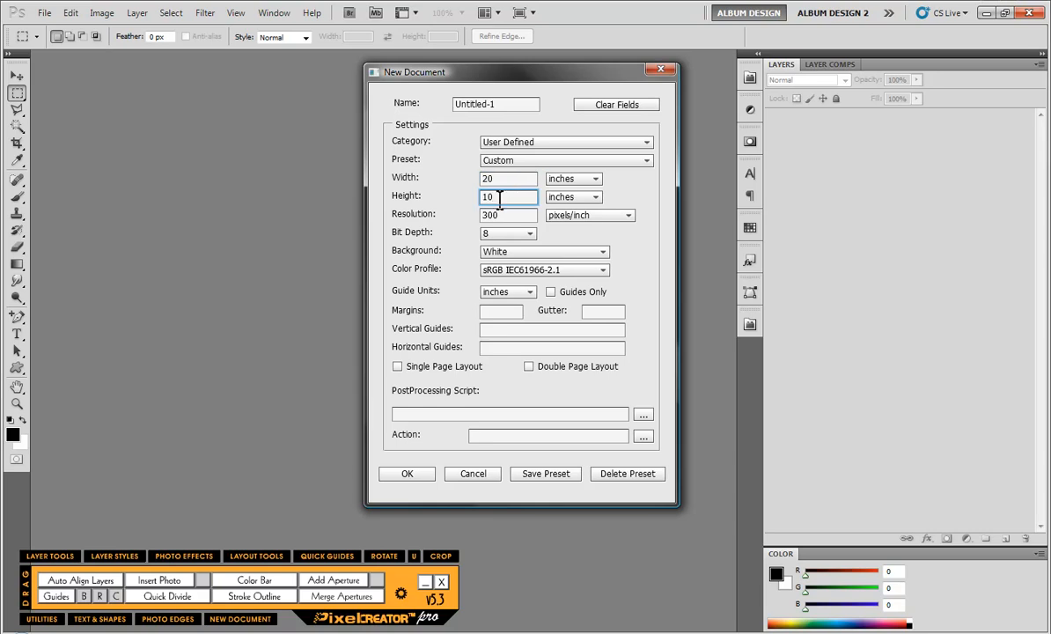
mouse_move(526, 271)
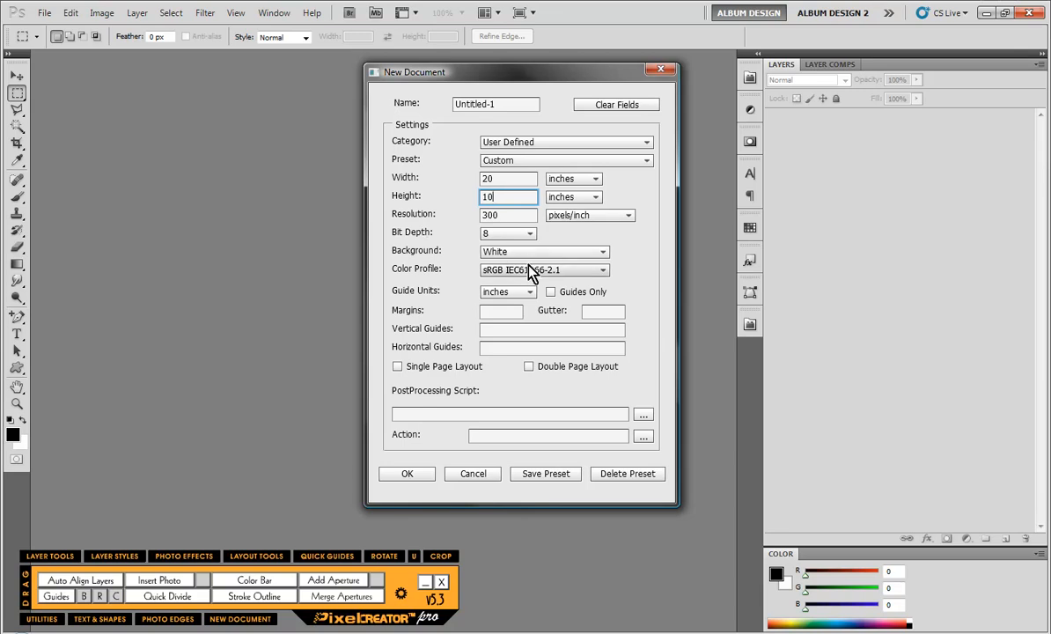
click(603, 250)
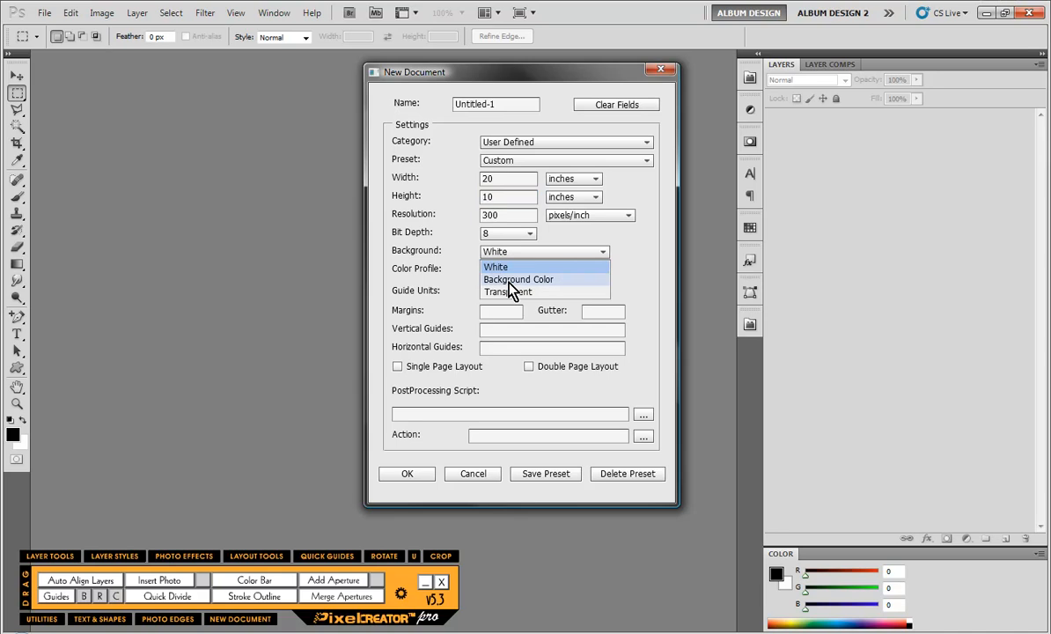
mouse_move(8, 465)
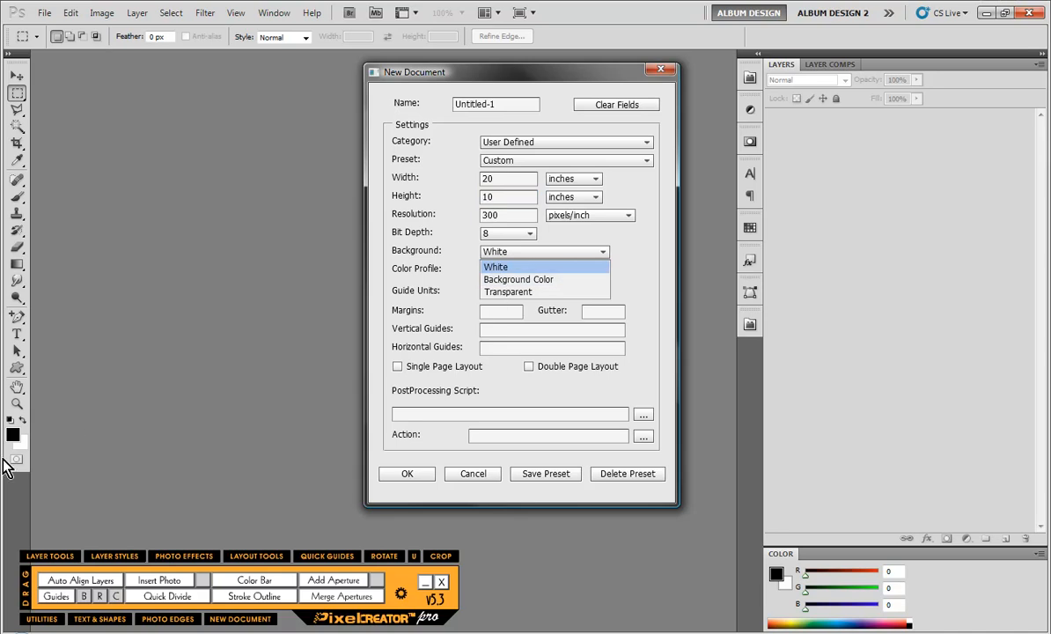
mouse_move(509, 292)
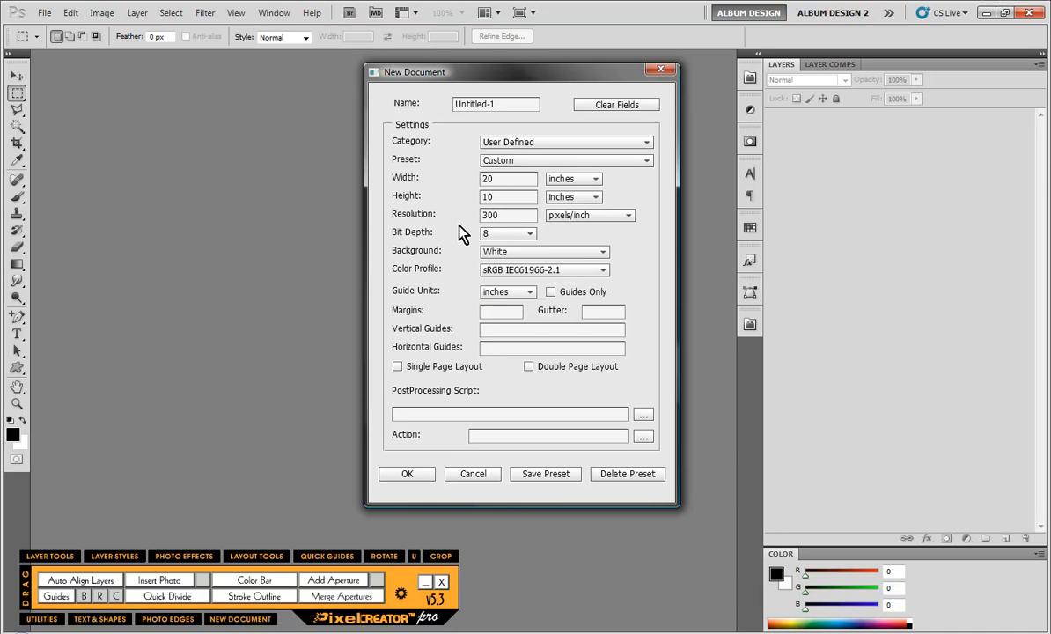
Set margins to .125, .25 inches and enable Double Page Layout
click(501, 310)
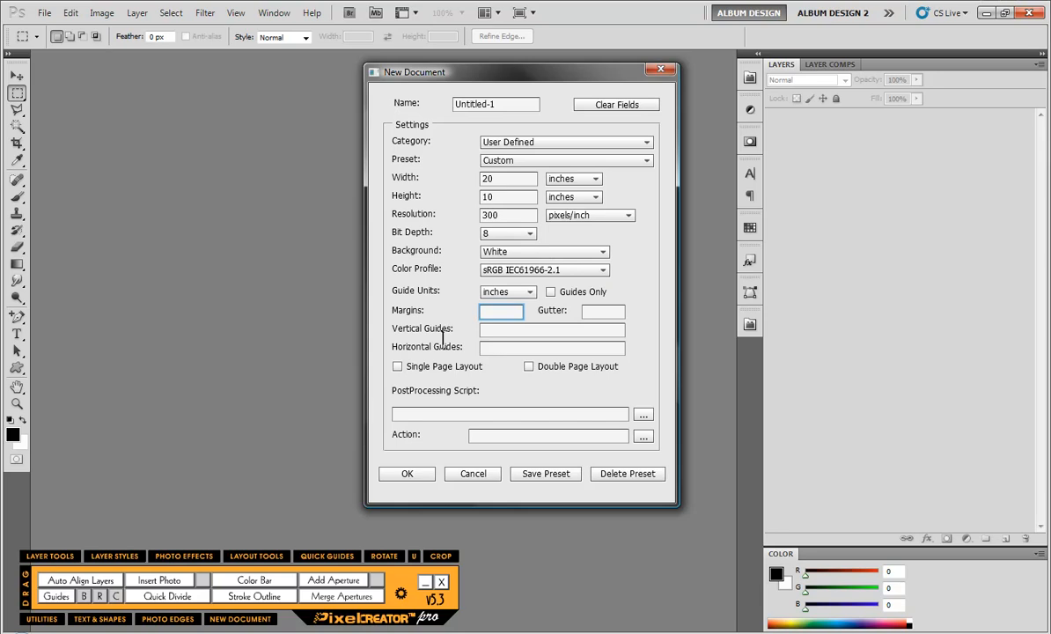
click(502, 310)
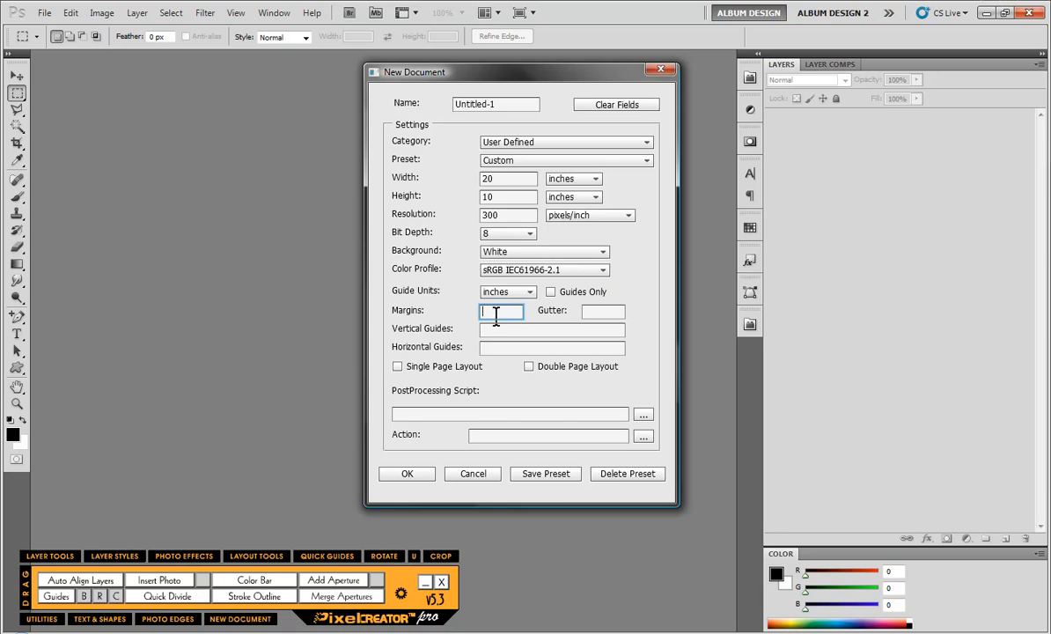
text(.125)
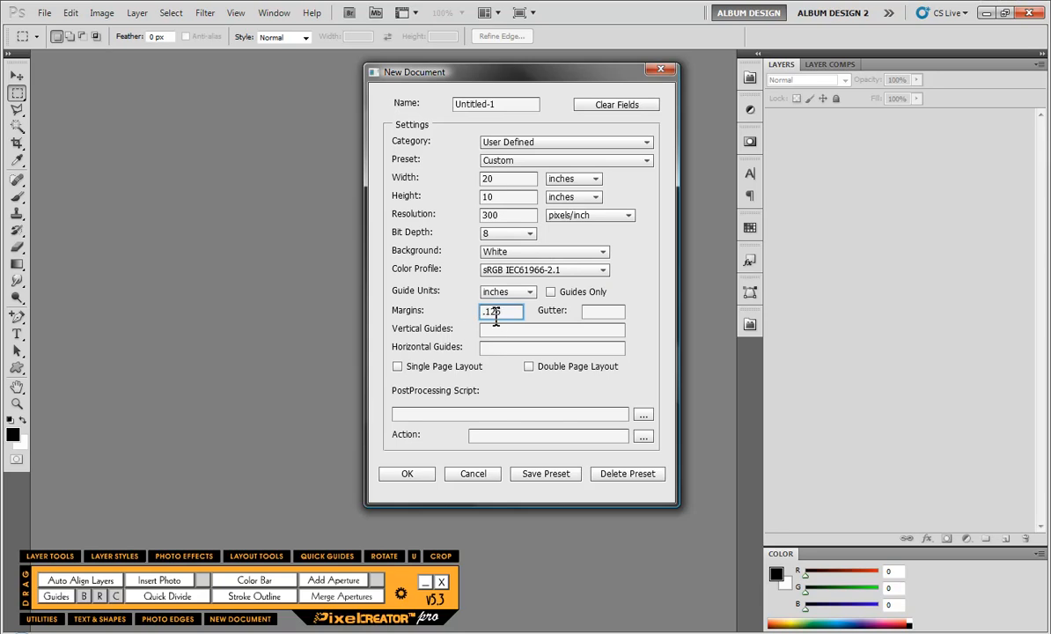
text(,.25)
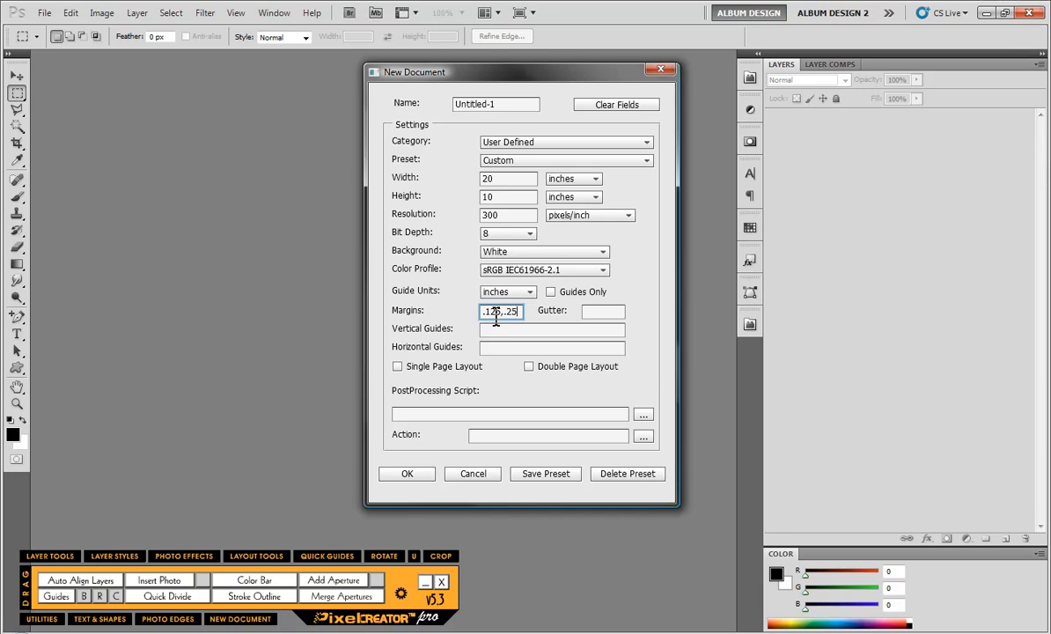
mouse_move(456, 335)
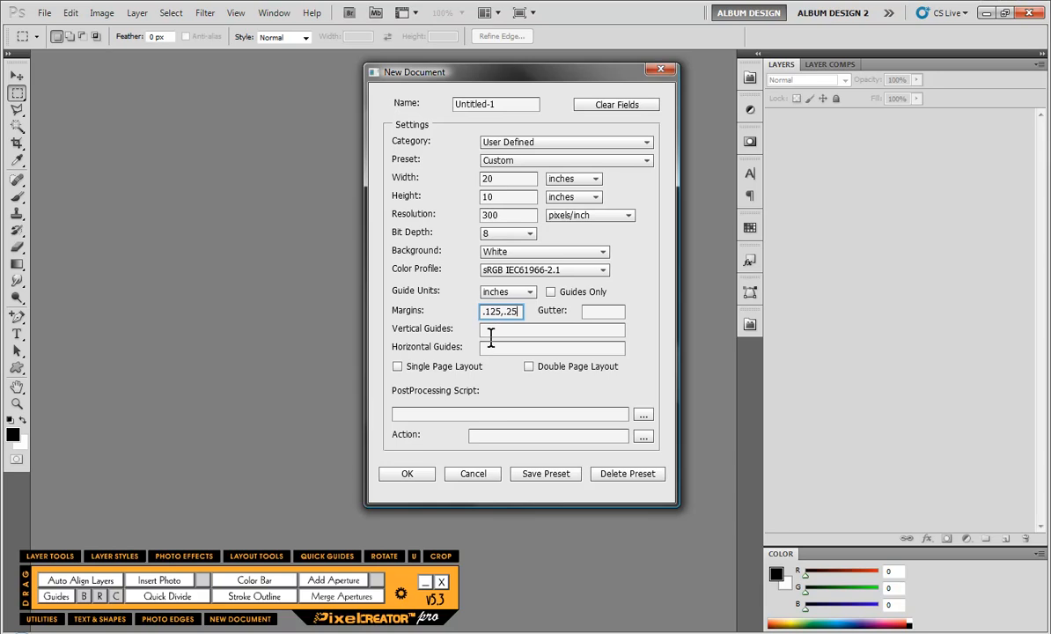
click(528, 366)
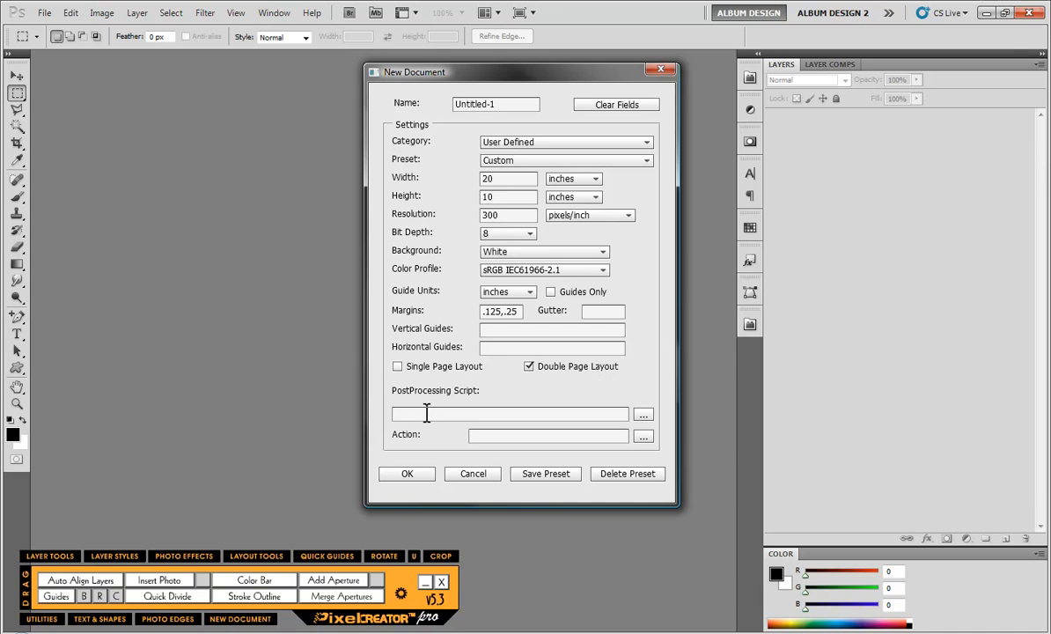
mouse_move(665, 417)
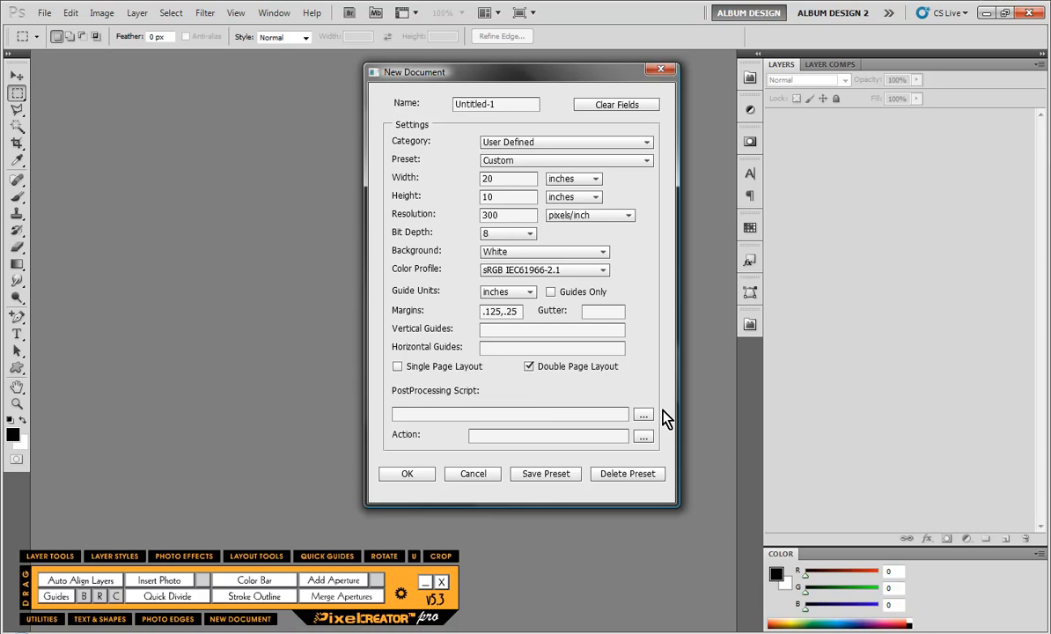
mouse_move(548, 405)
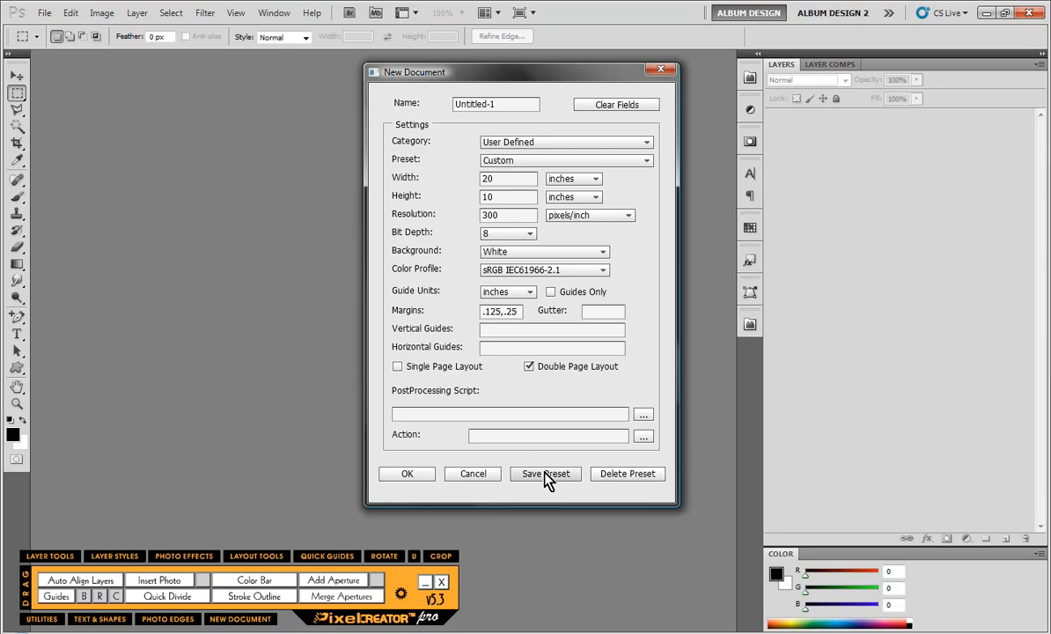
Create the 20 by 10 inch document with its margin and fold guides
click(407, 472)
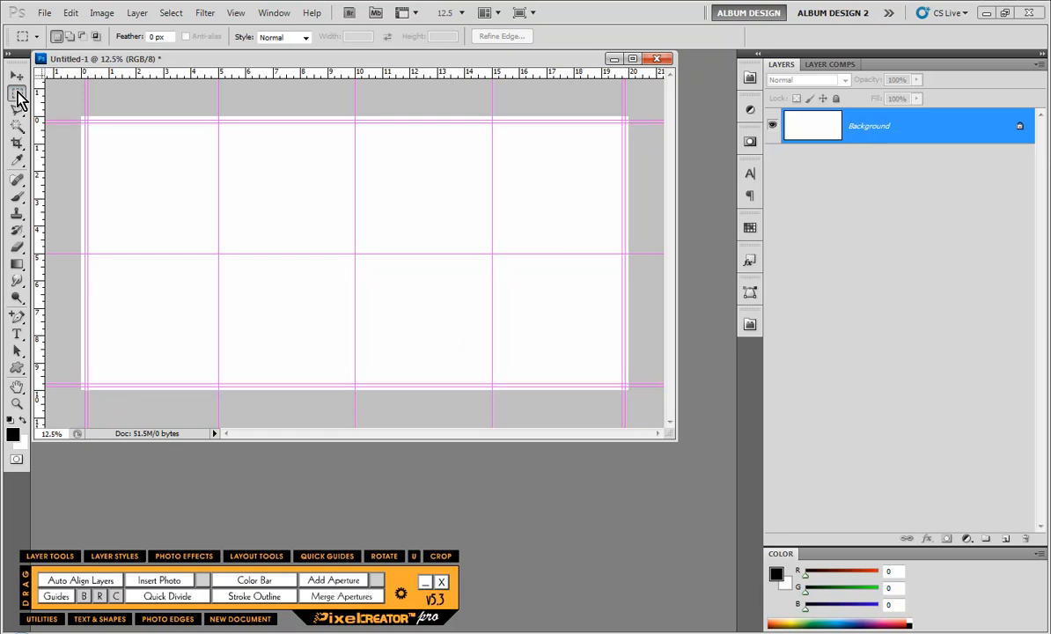
Marquee-select the right-hand panels and bring up Quick Divide for a 3 by 3 grid
drag(380, 142, 421, 193)
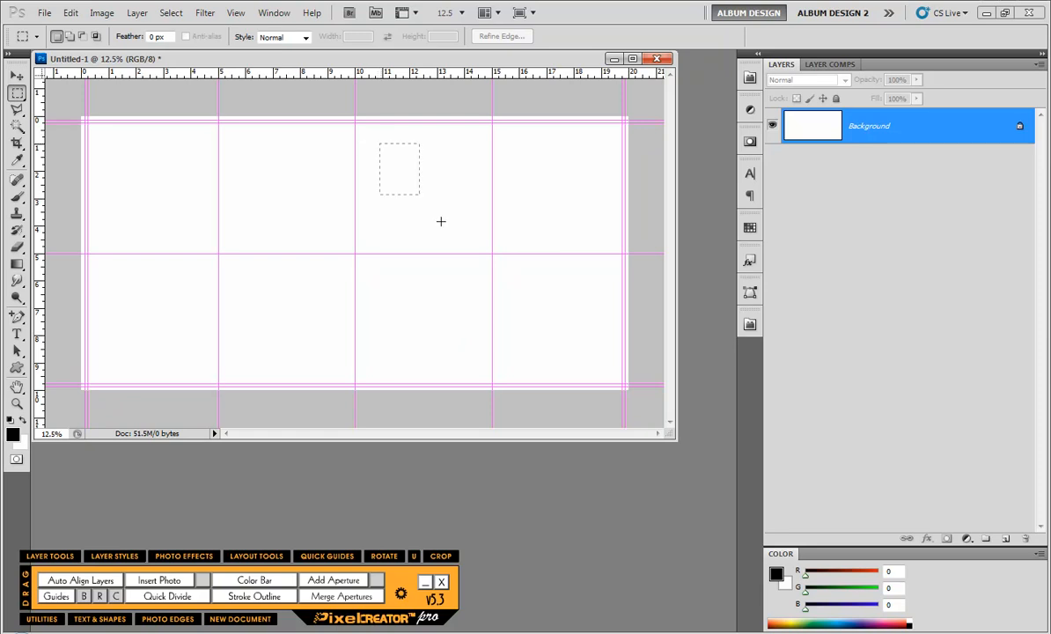
drag(381, 151, 581, 355)
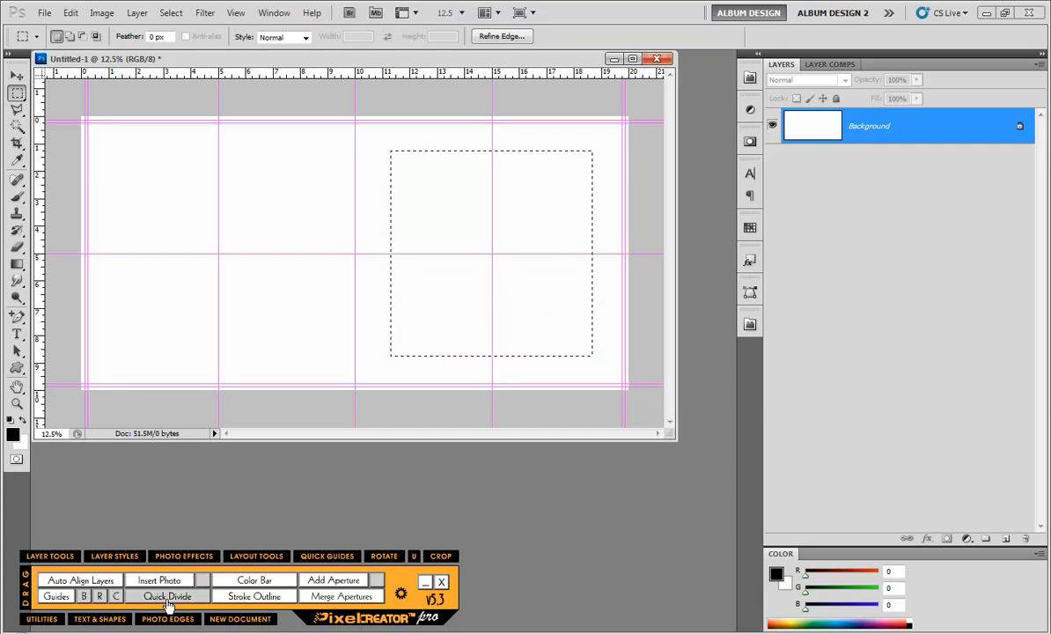
click(167, 595)
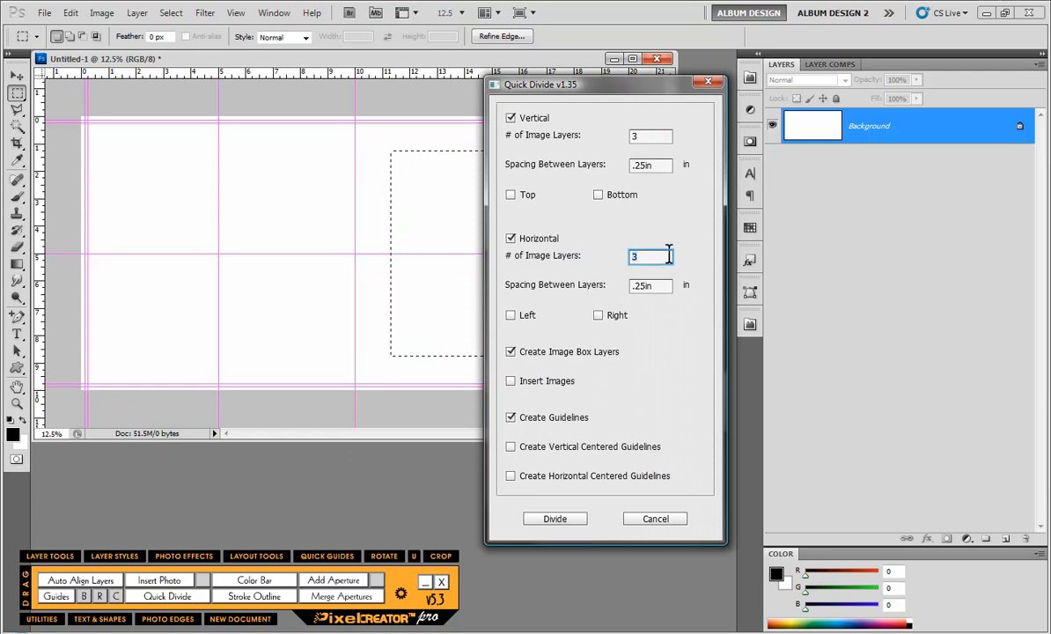
mouse_move(613, 363)
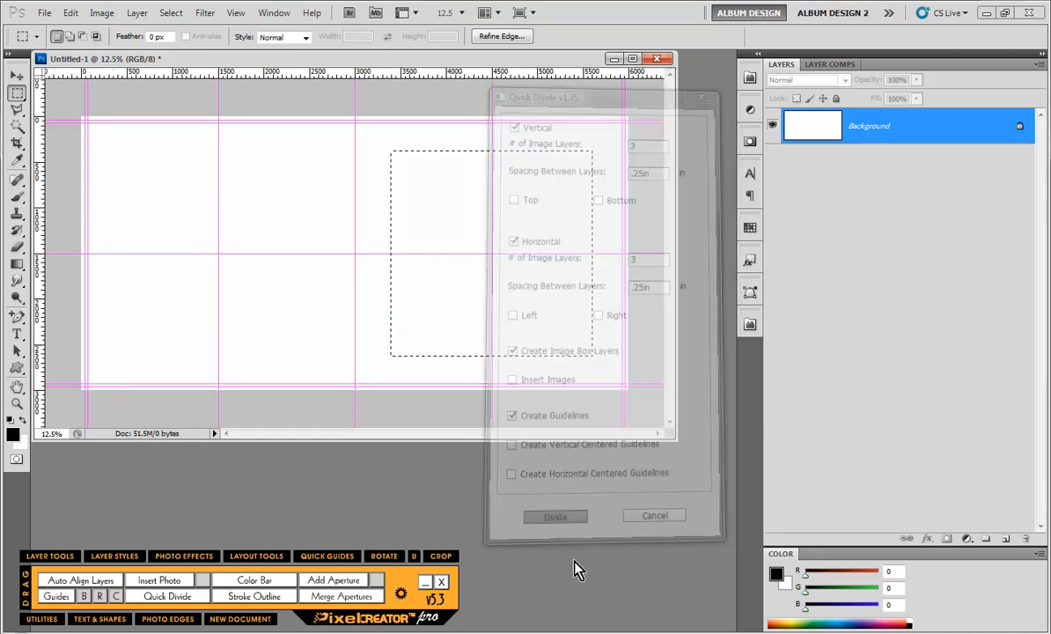
Divide the selection into 3 by 3 image boxes, merge the top-right four, and hide guides
click(554, 514)
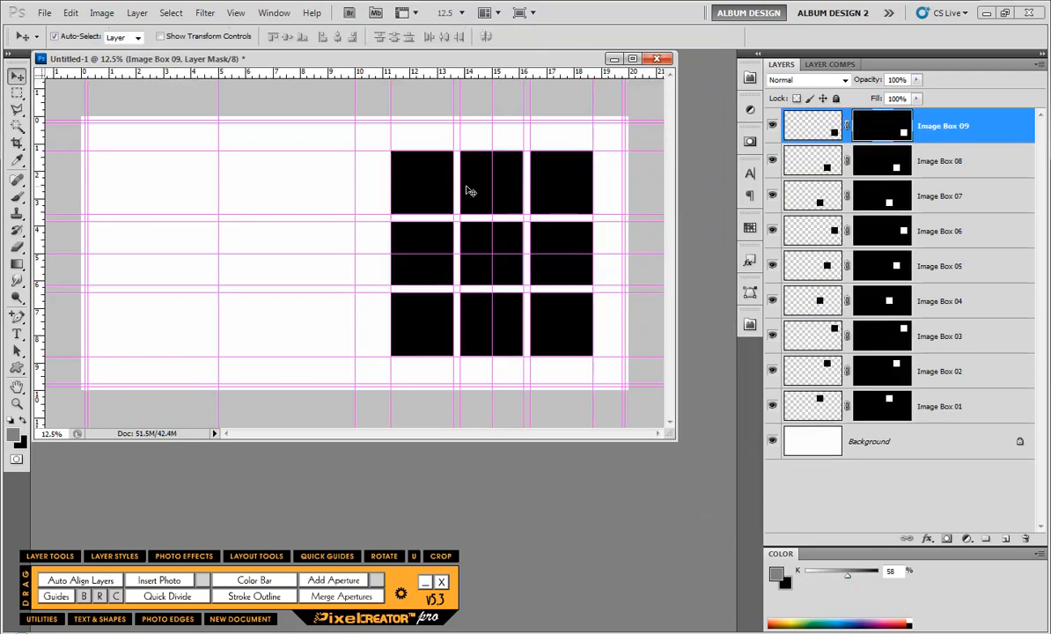
click(944, 264)
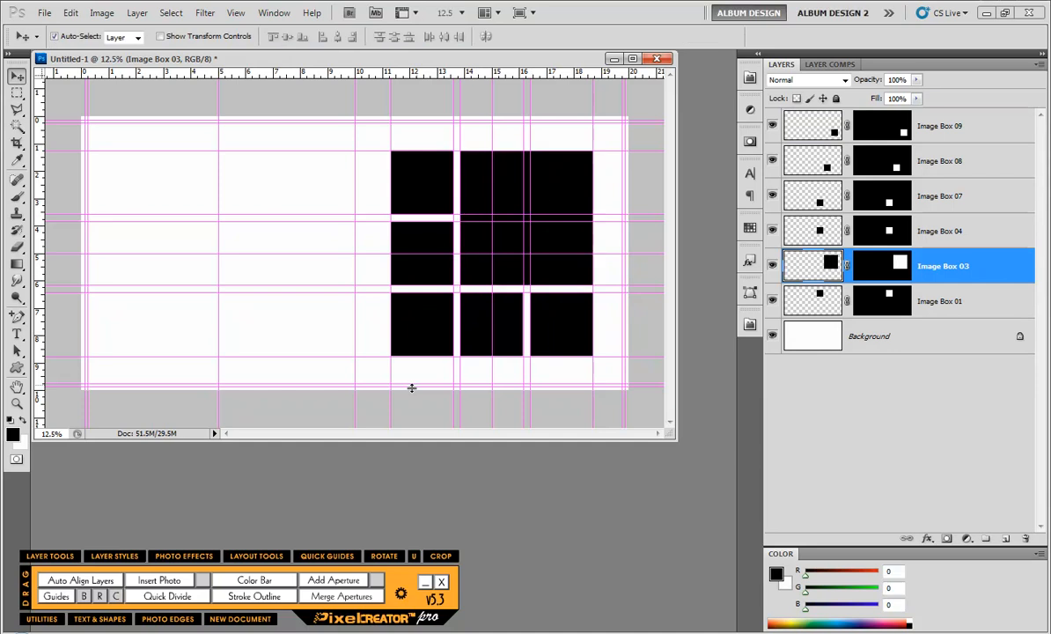
mouse_move(413, 420)
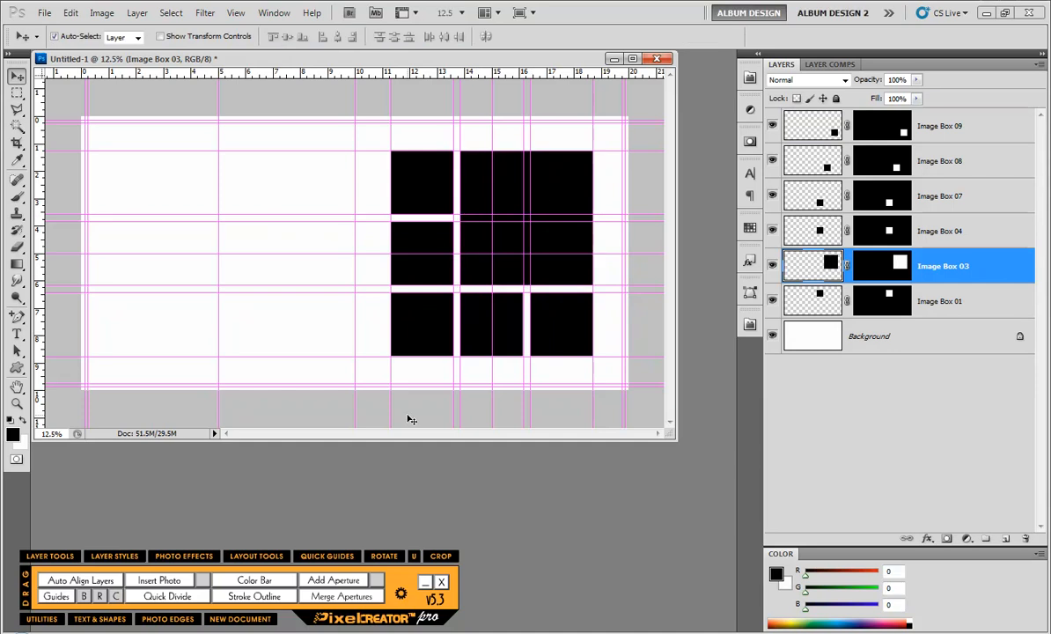
mouse_move(290, 338)
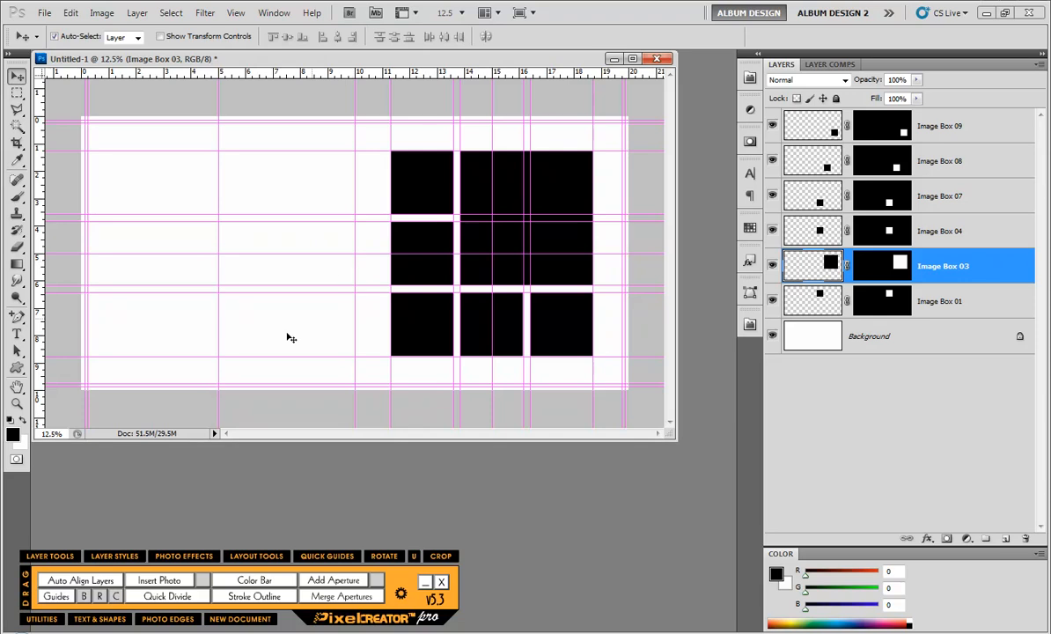
mouse_move(198, 344)
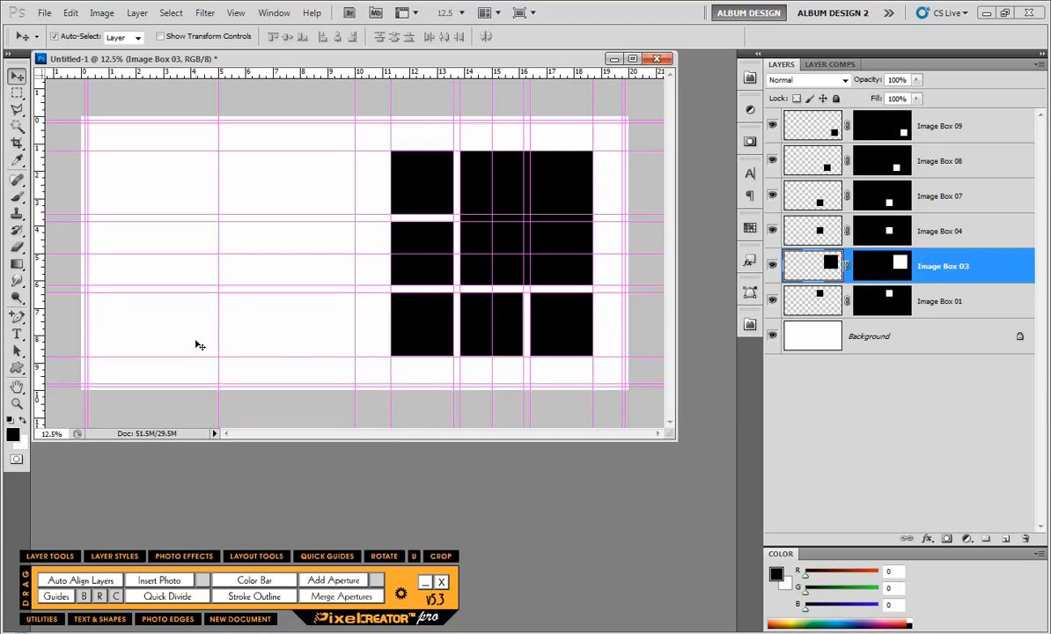
mouse_move(233, 334)
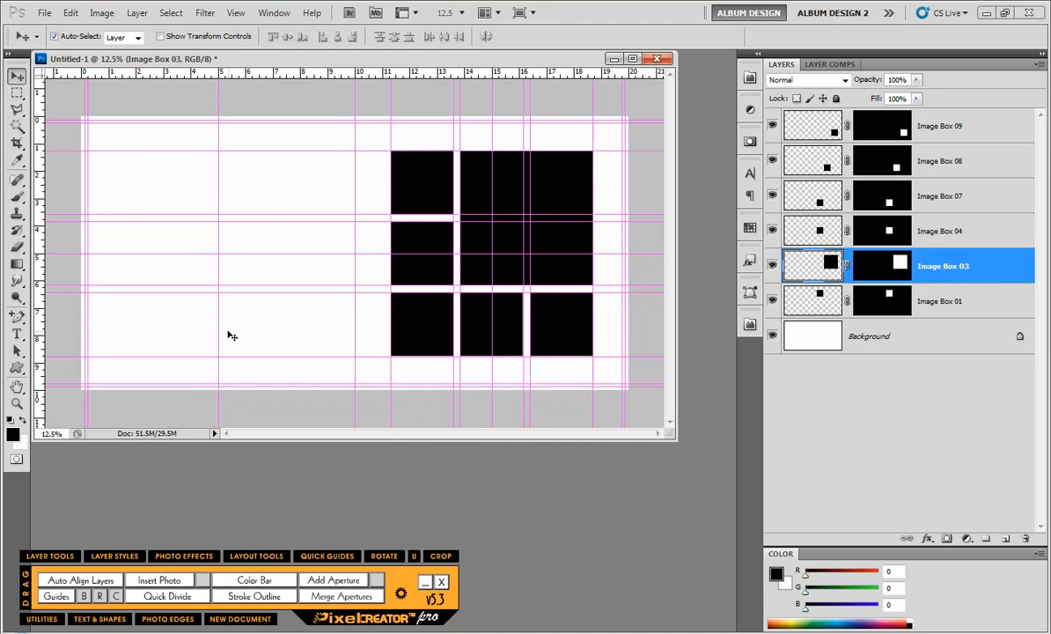
mouse_move(560, 332)
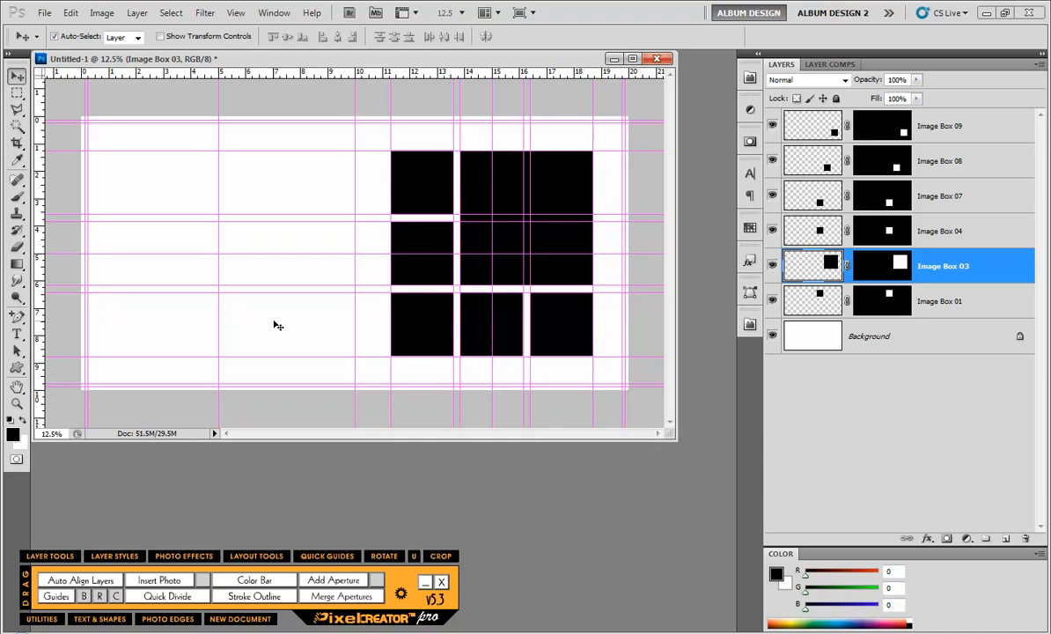
mouse_move(162, 578)
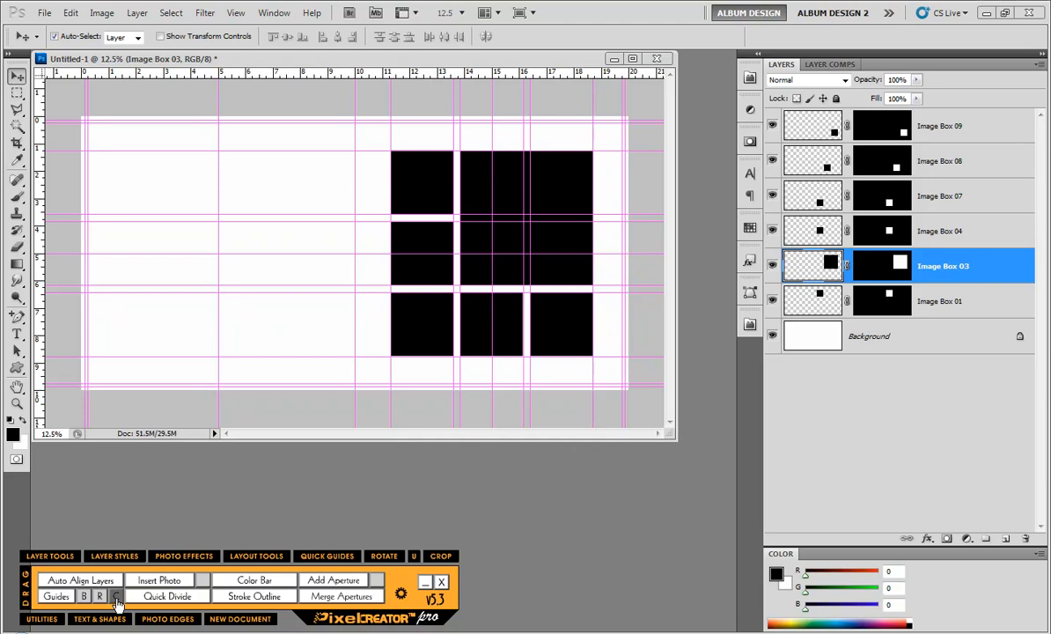
click(116, 595)
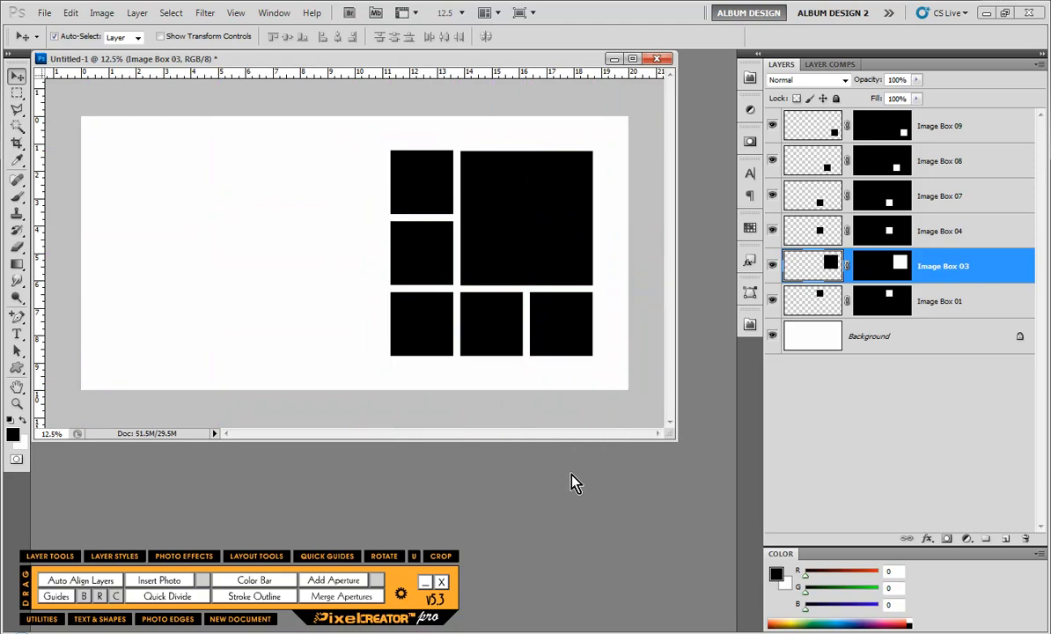
mouse_move(580, 518)
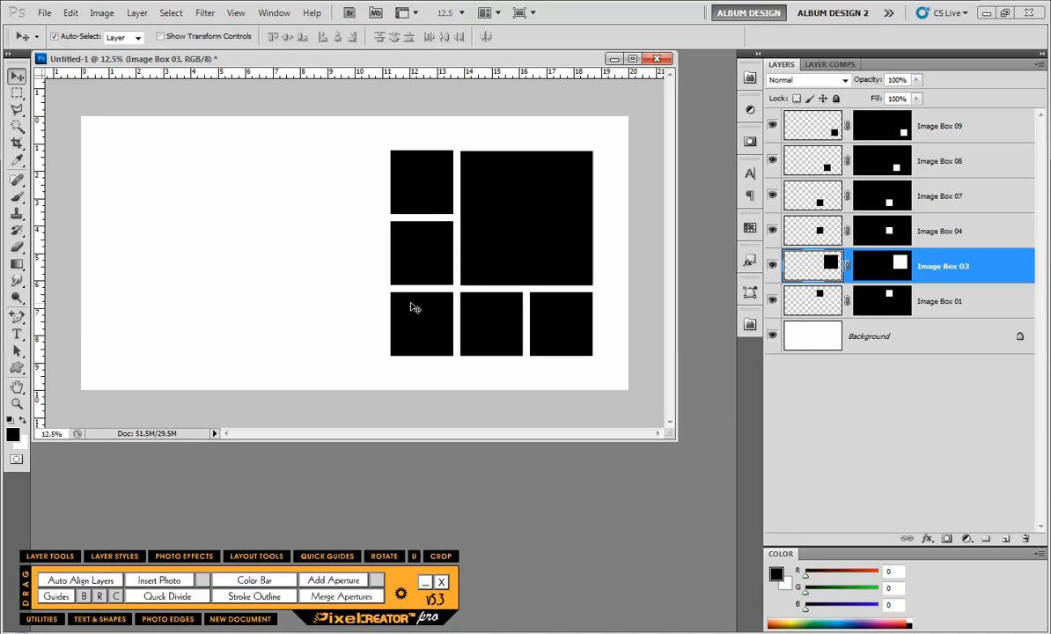
mouse_move(525, 222)
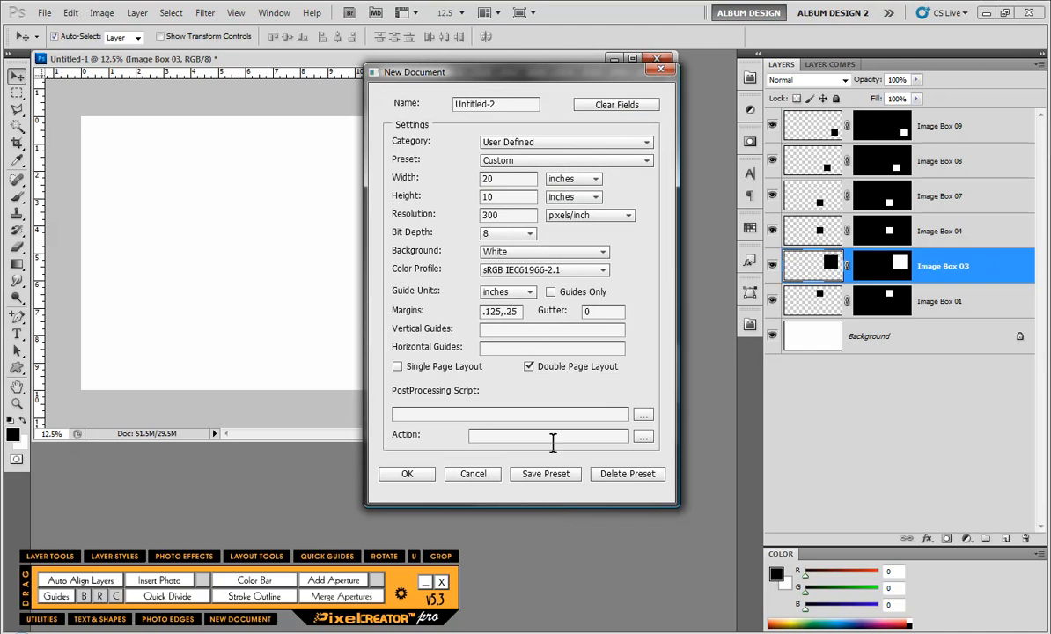
Apply Guides Only so margin and fold guides are added to the existing layout
click(550, 292)
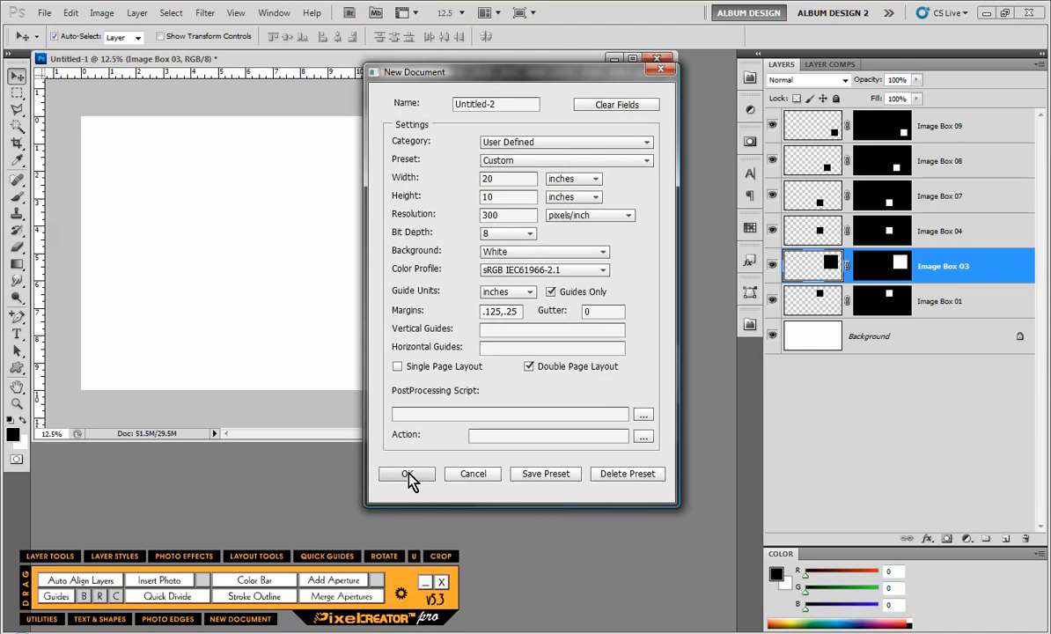
click(405, 474)
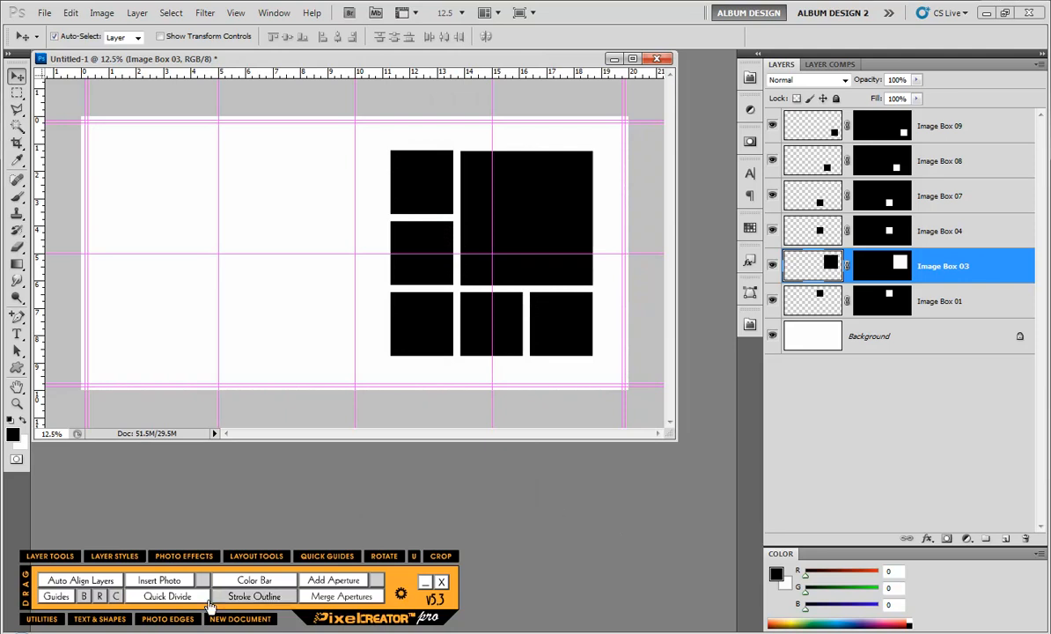
Hide the guides, close the card layout without saving, and start a new document
click(56, 595)
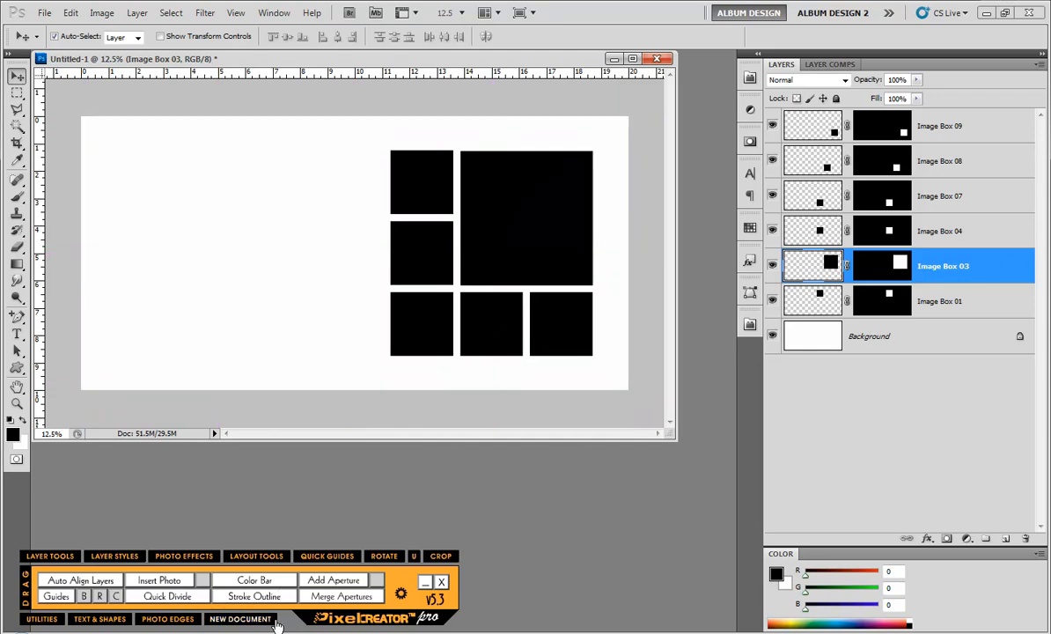
click(239, 620)
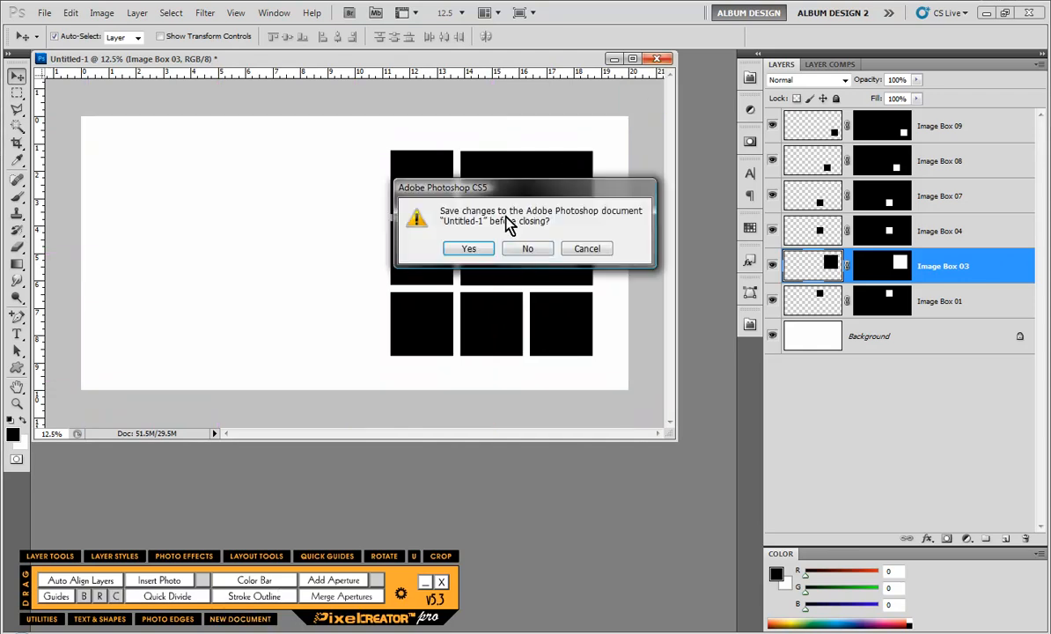
click(529, 248)
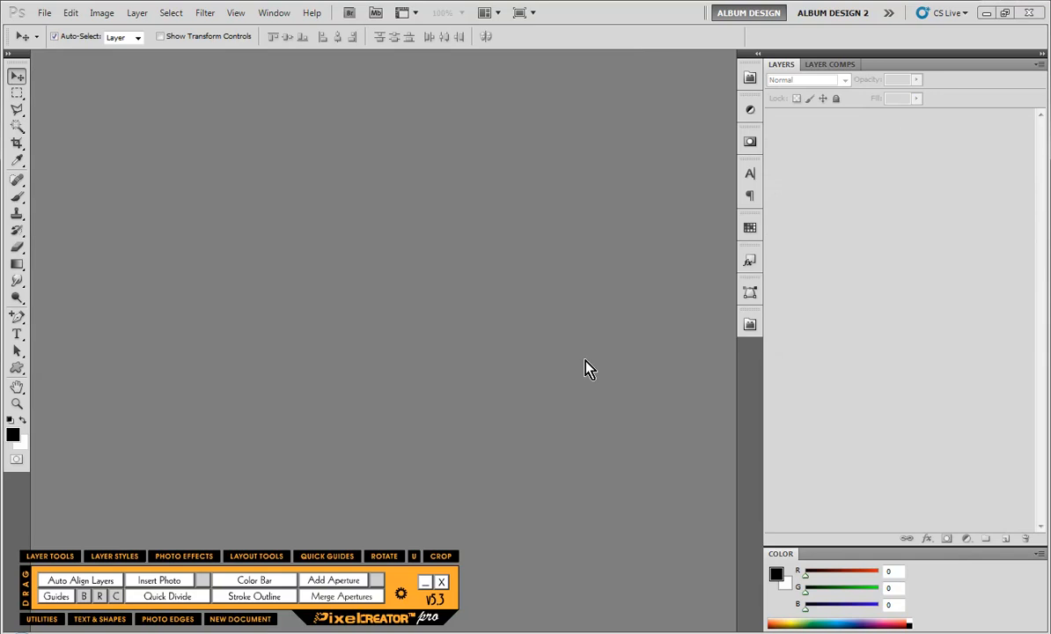
click(239, 618)
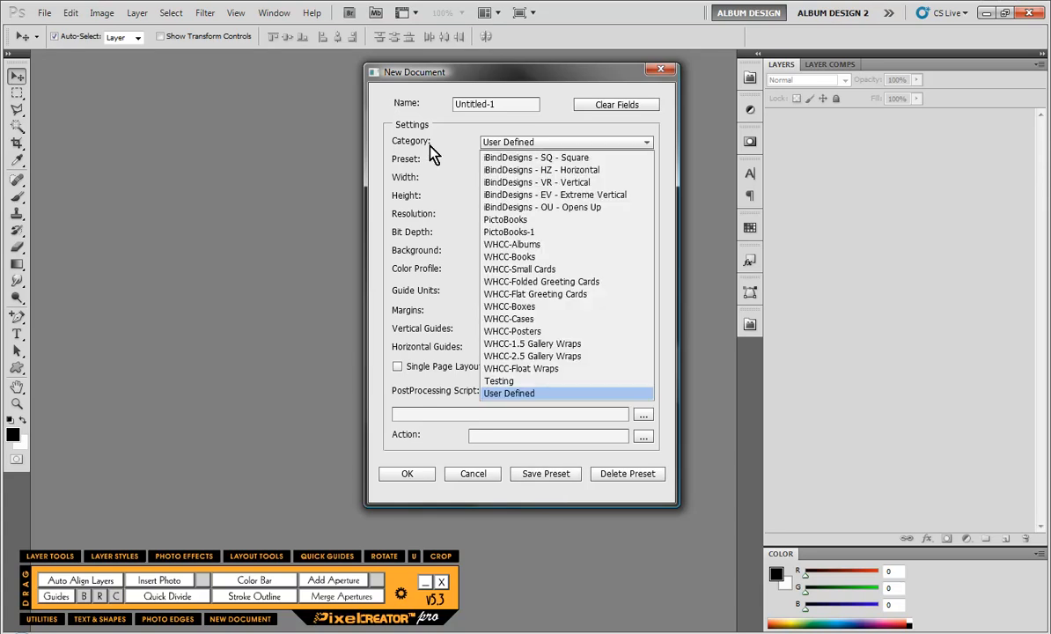
mouse_move(555, 282)
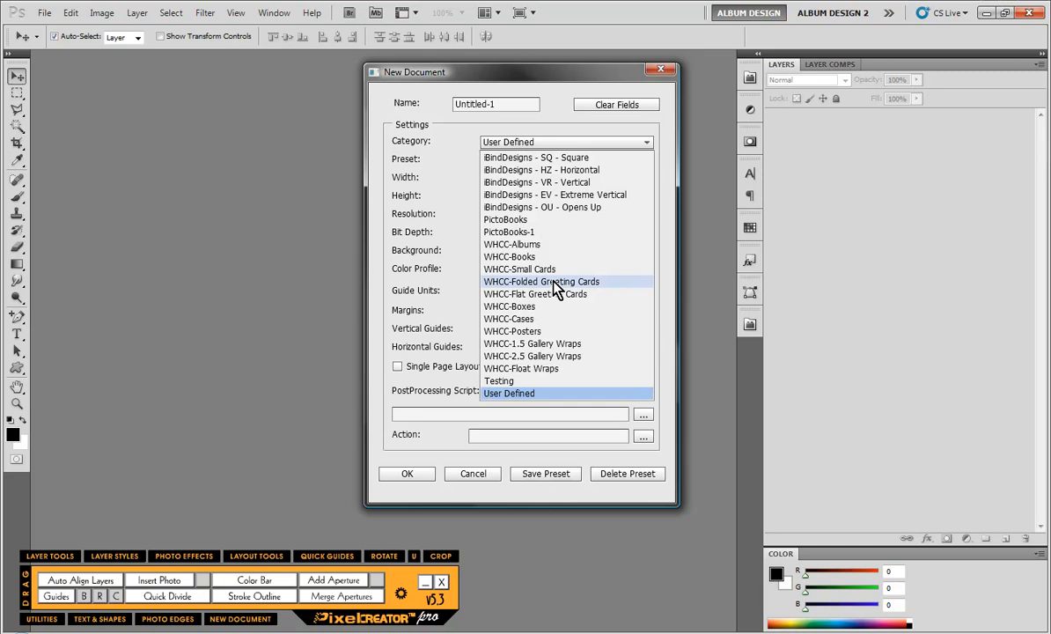
mouse_move(532, 319)
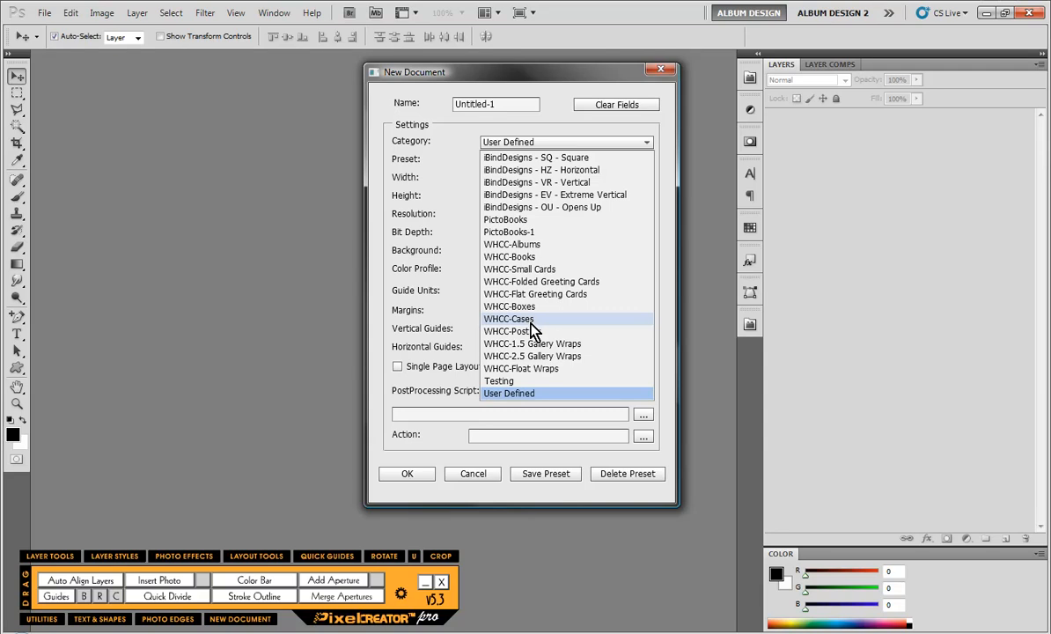
mouse_move(537, 368)
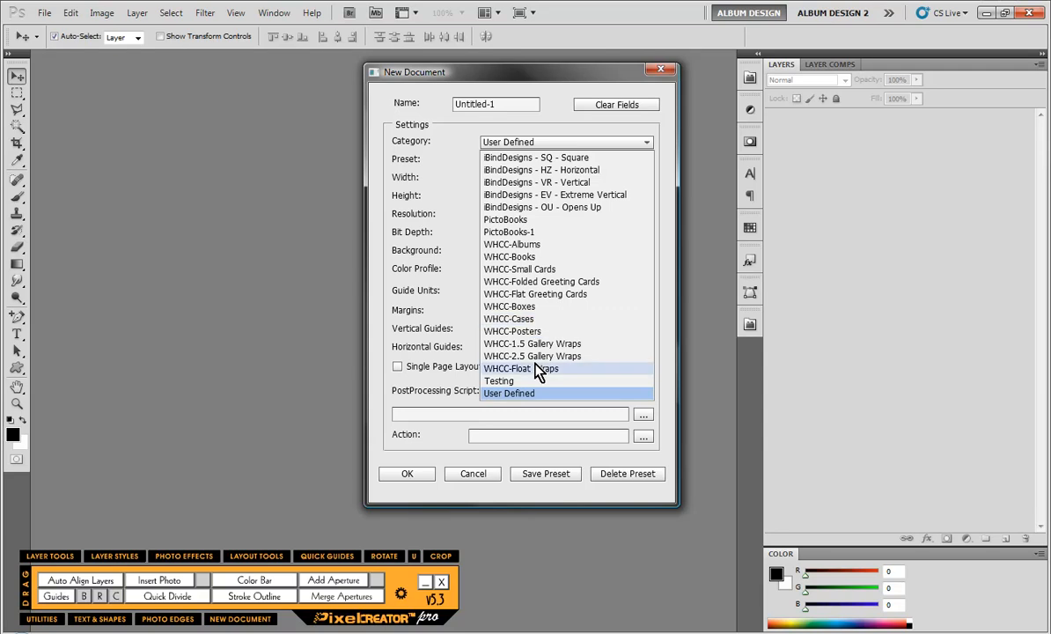
mouse_move(532, 356)
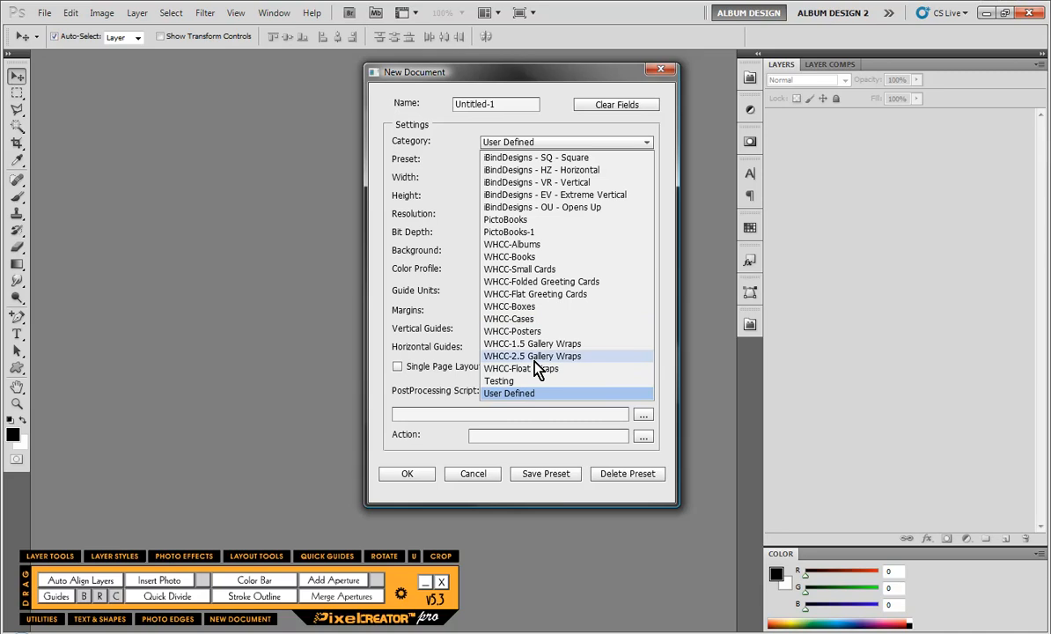
mouse_move(537, 208)
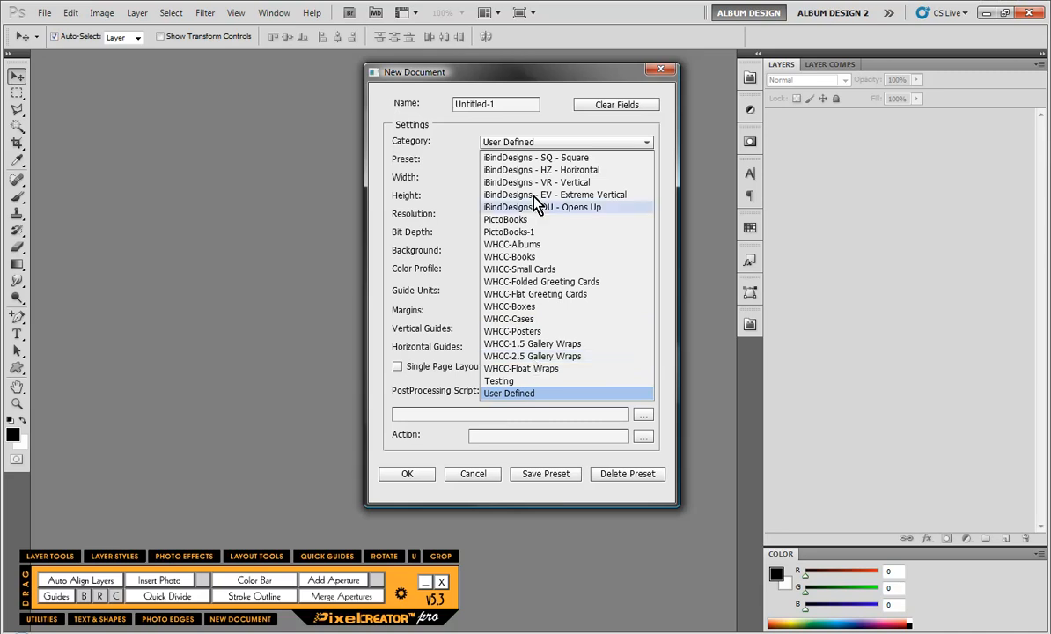
mouse_move(529, 162)
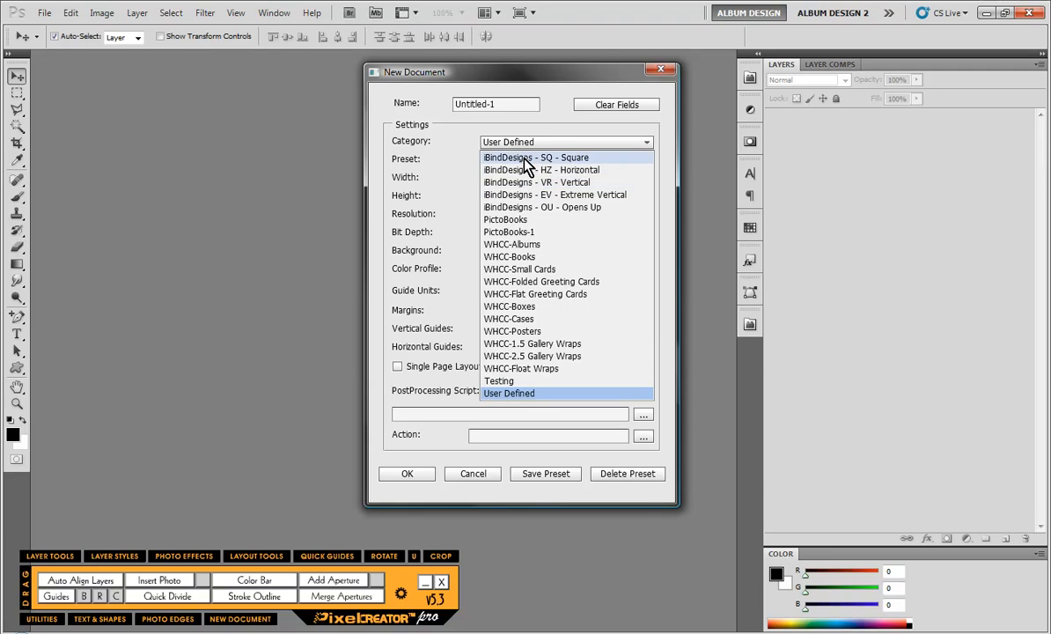
mouse_move(529, 217)
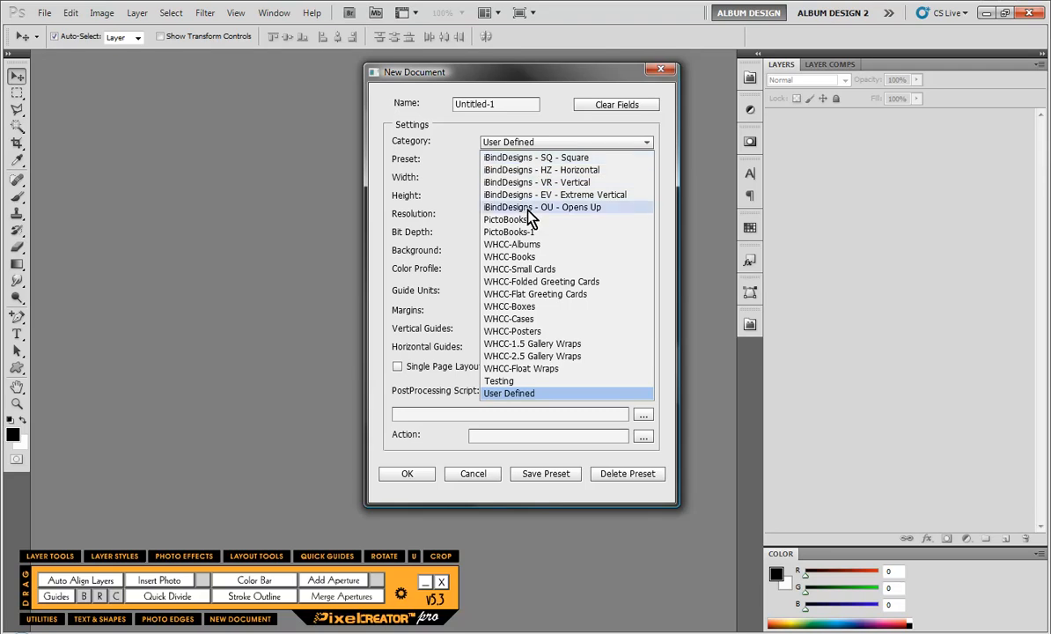
mouse_move(525, 218)
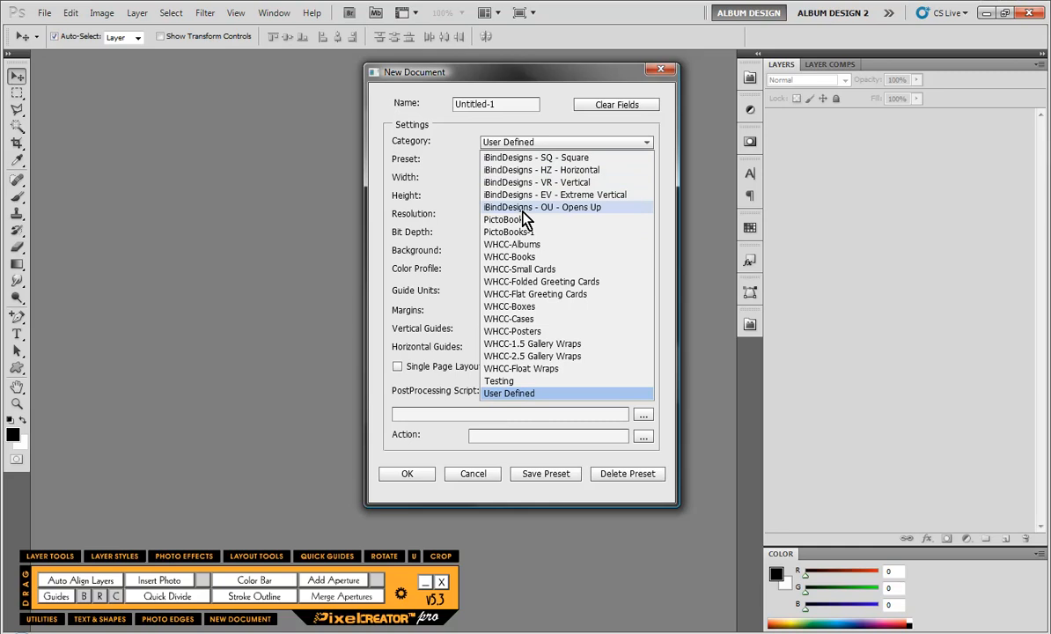
mouse_move(524, 226)
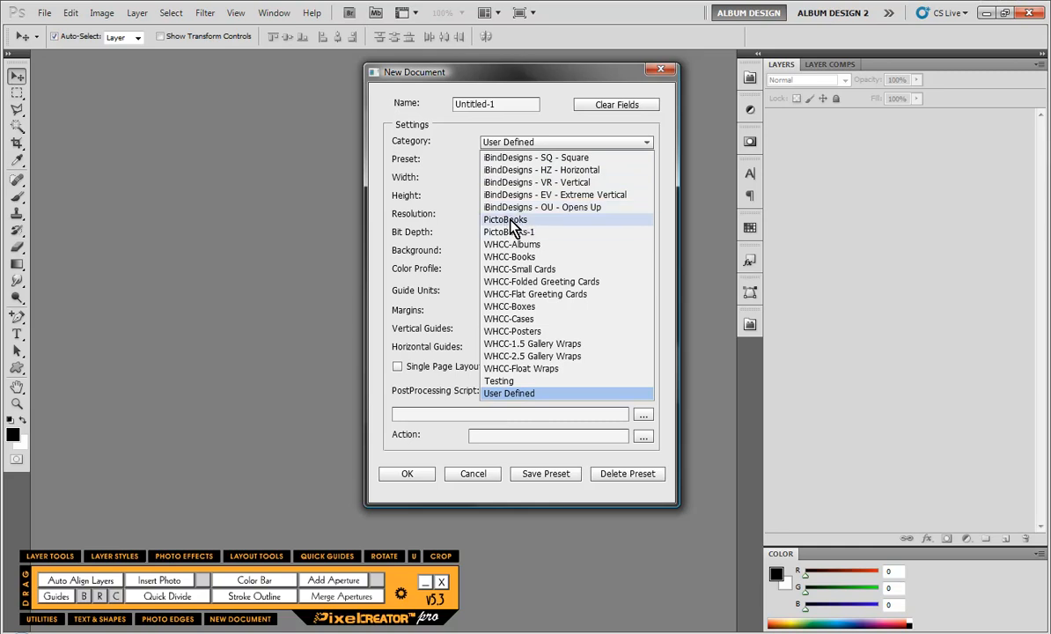
mouse_move(512, 243)
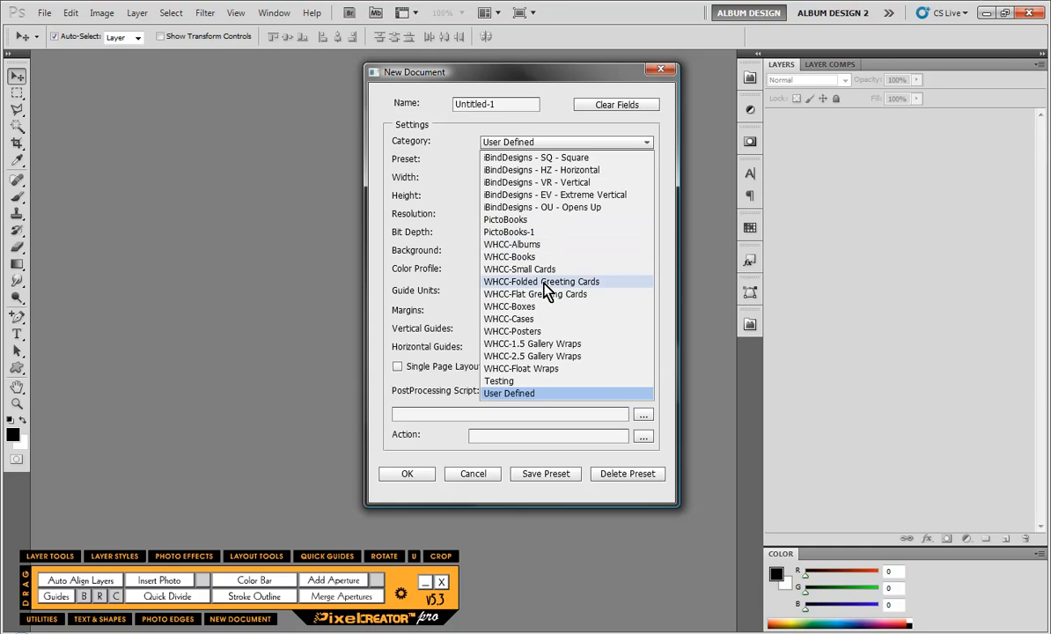
mouse_move(542, 380)
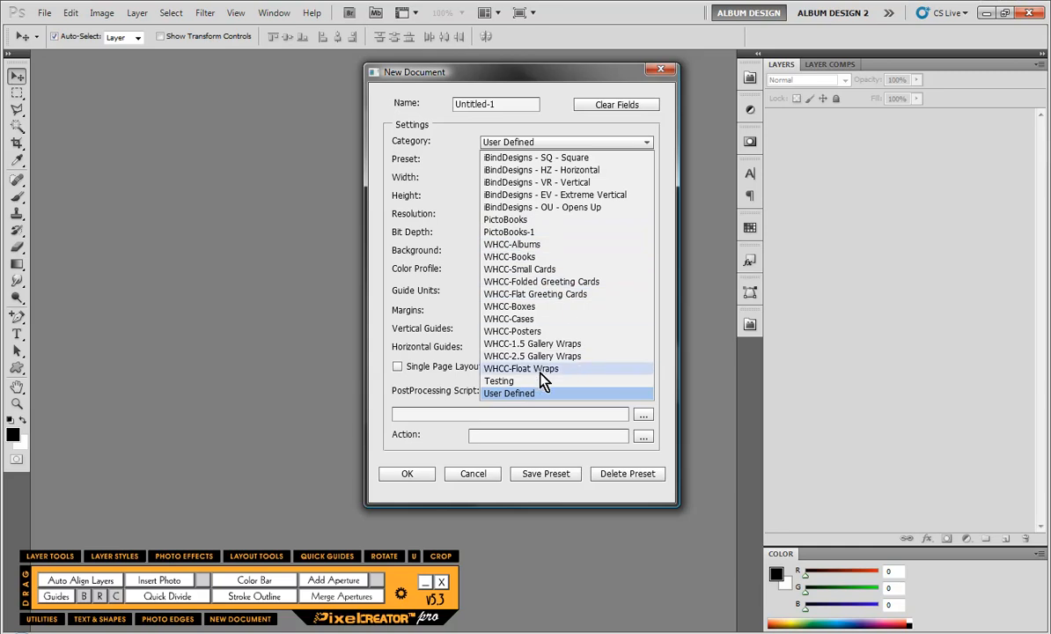
mouse_move(528, 384)
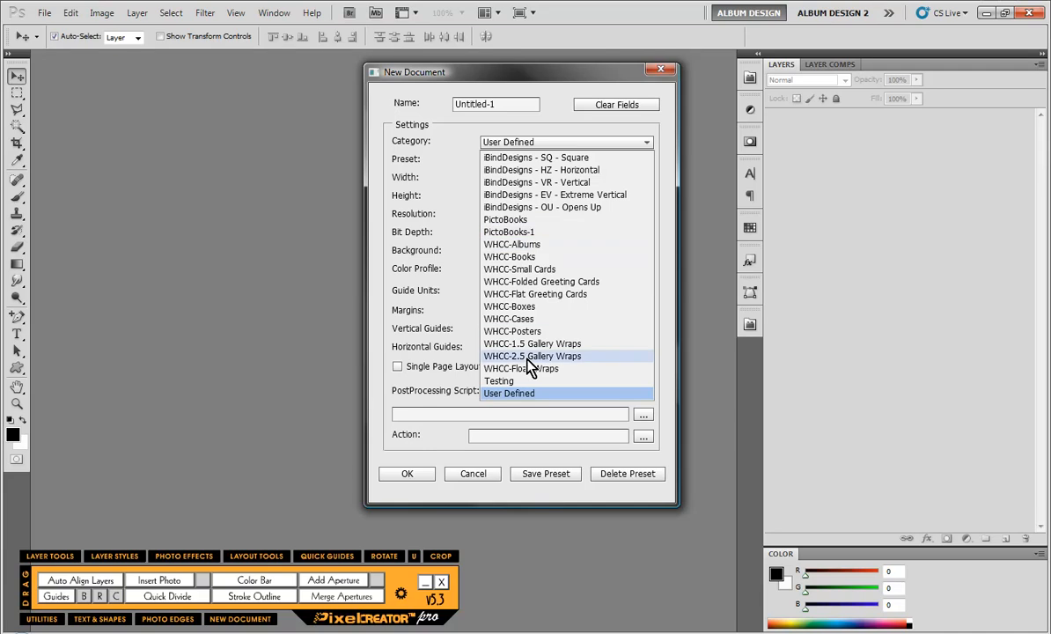
mouse_move(564, 282)
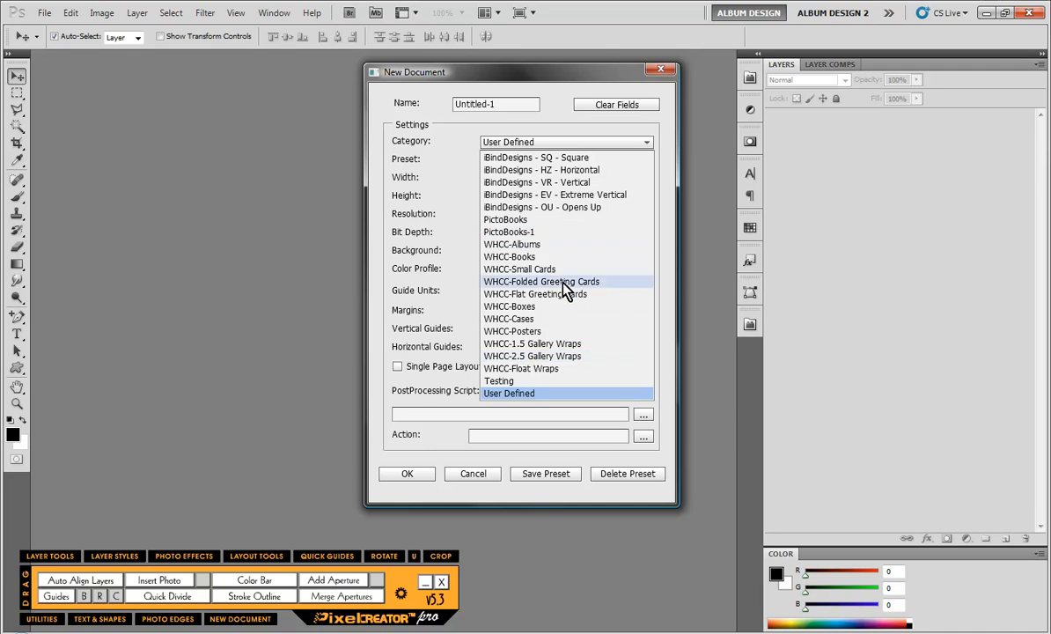
Select the WHCC-Folded Greeting Cards category for the new document
click(472, 472)
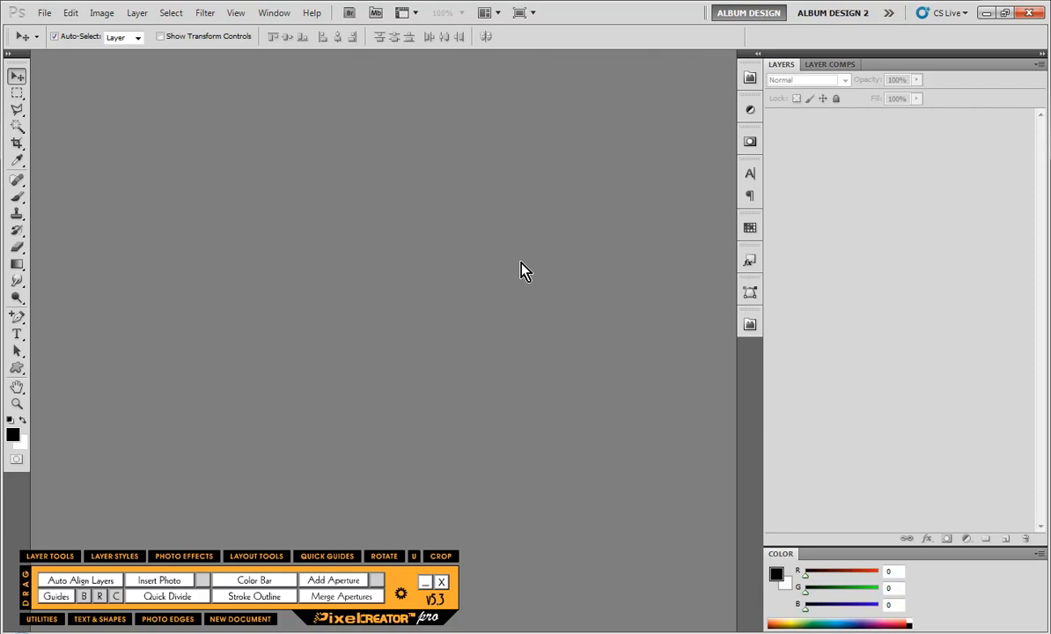
Choose the 5x5 Tri-Fold – Outside preset: 15.125 × 5.25 in, 300 ppi, 0.25 margins, guides at 5 and 10
click(240, 620)
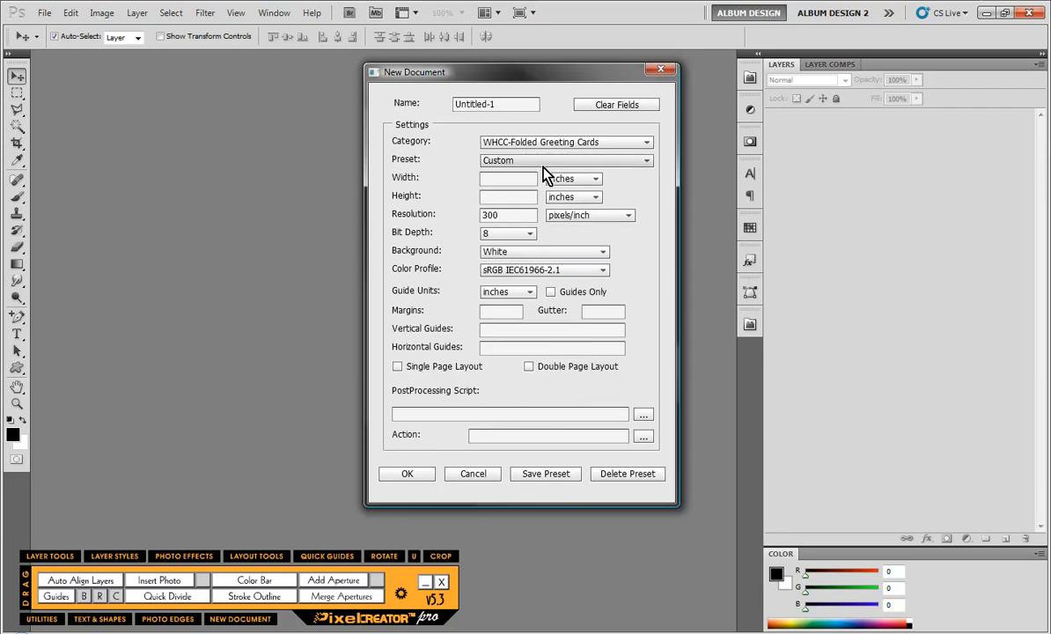
click(567, 160)
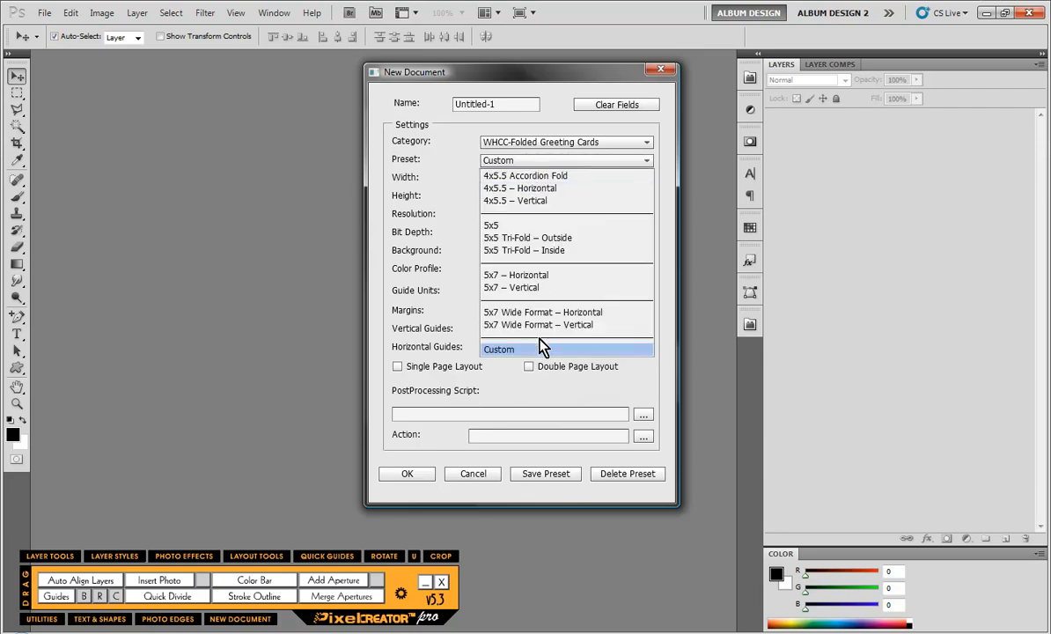
mouse_move(528, 331)
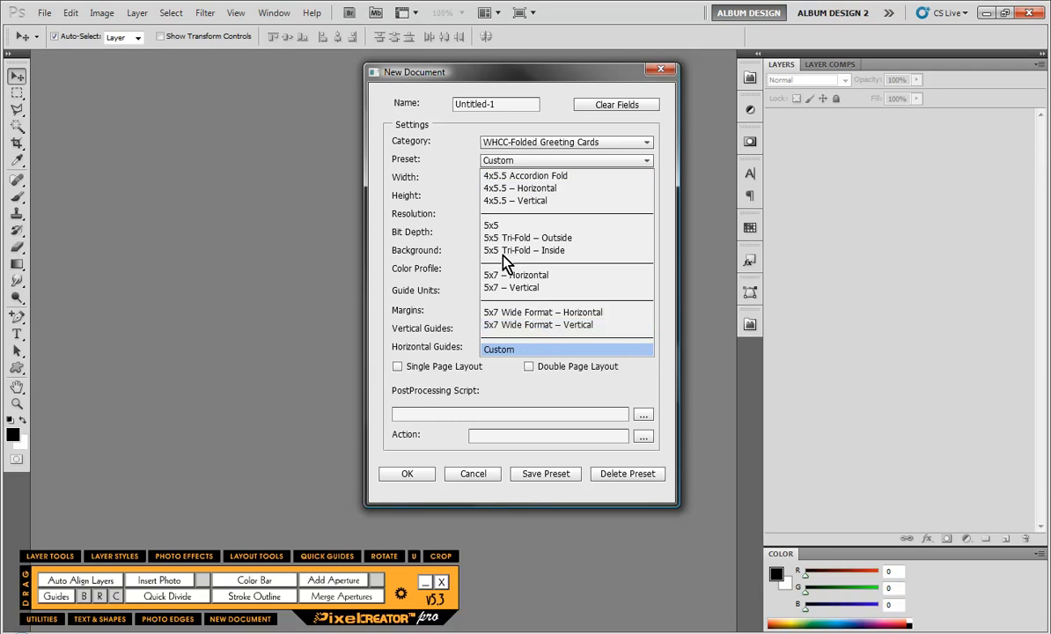
click(472, 474)
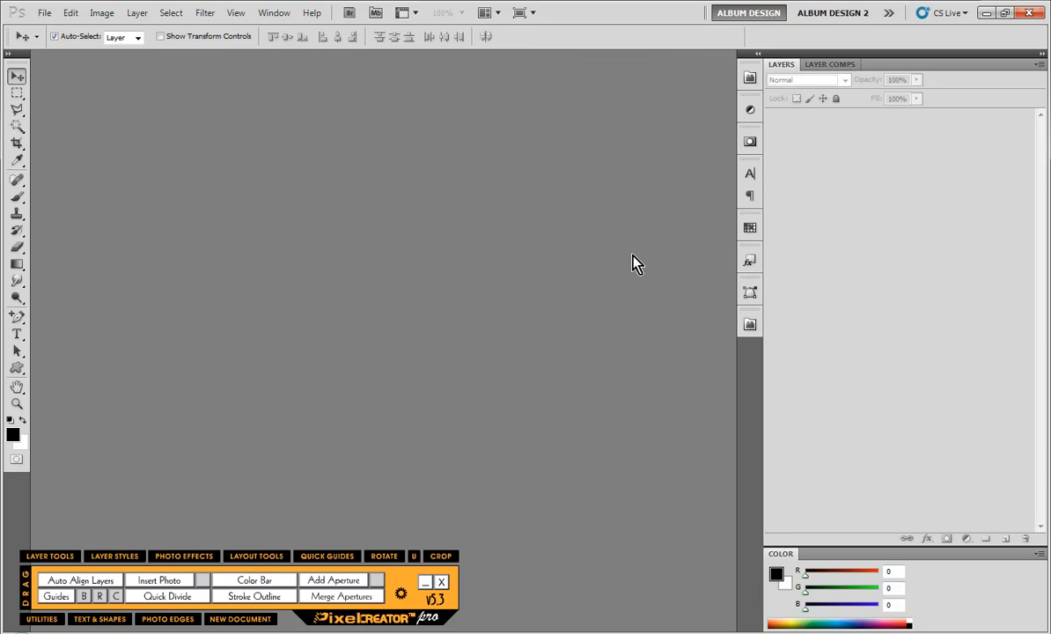
click(239, 620)
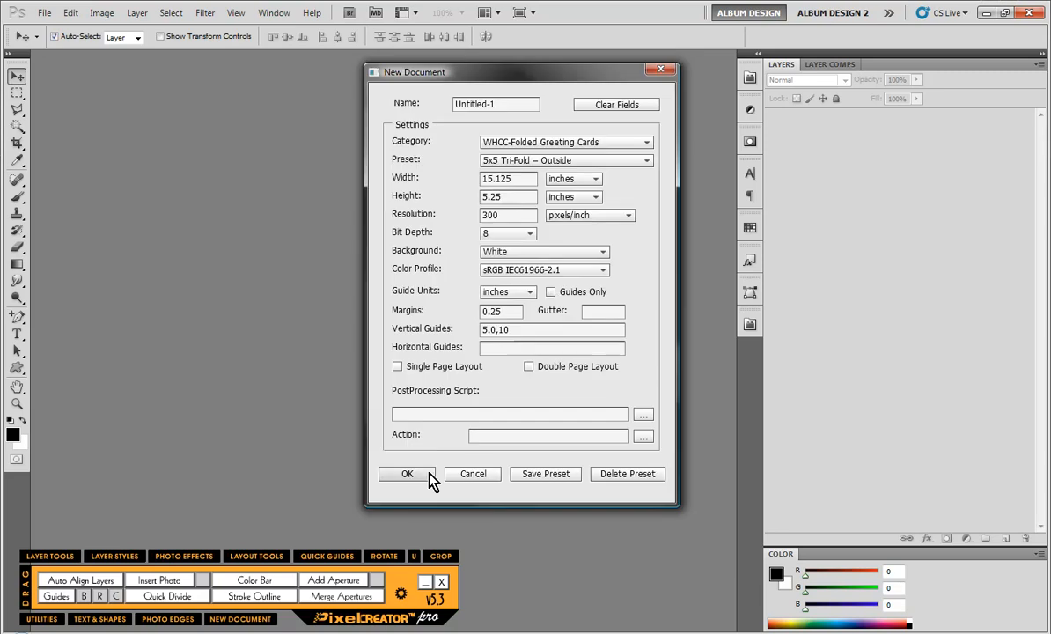
Create the 15.125 × 5.25 inch card document and resize its window to show all three guided panels
click(407, 474)
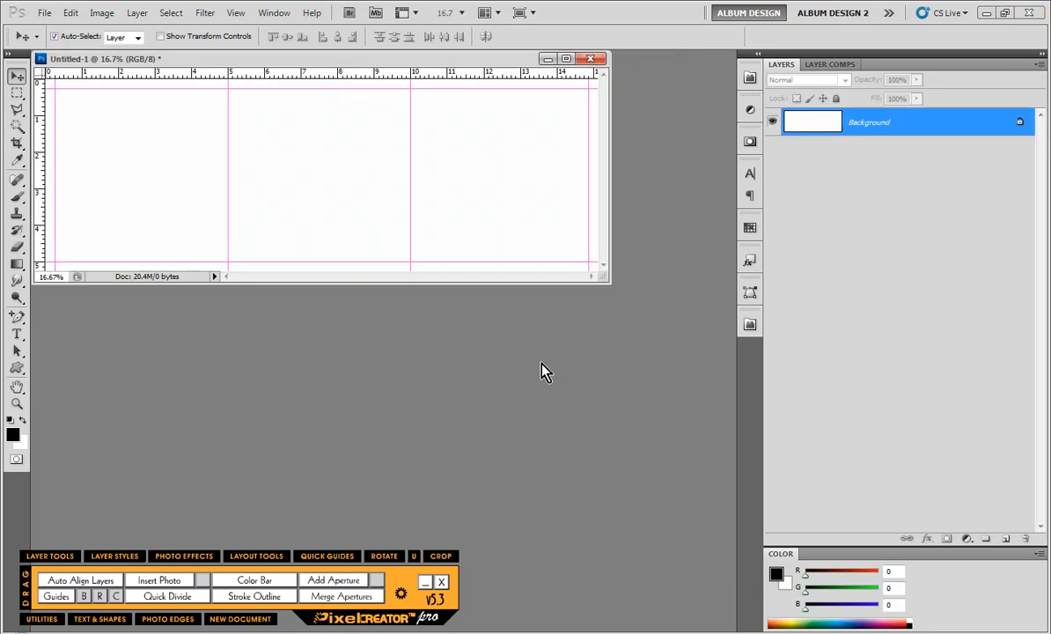
drag(602, 282, 687, 402)
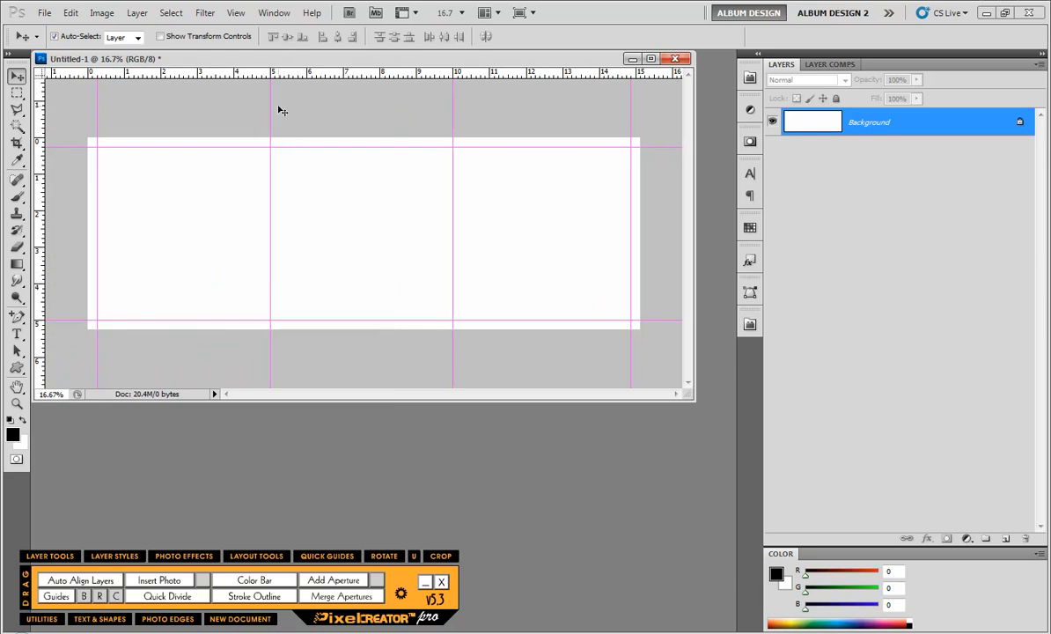
mouse_move(468, 273)
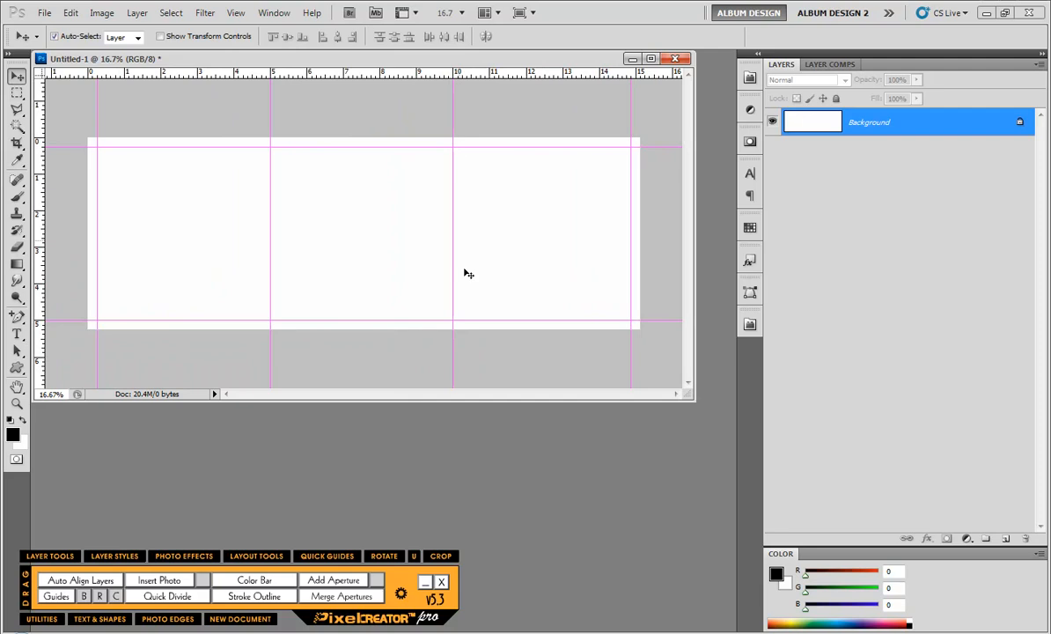
mouse_move(474, 361)
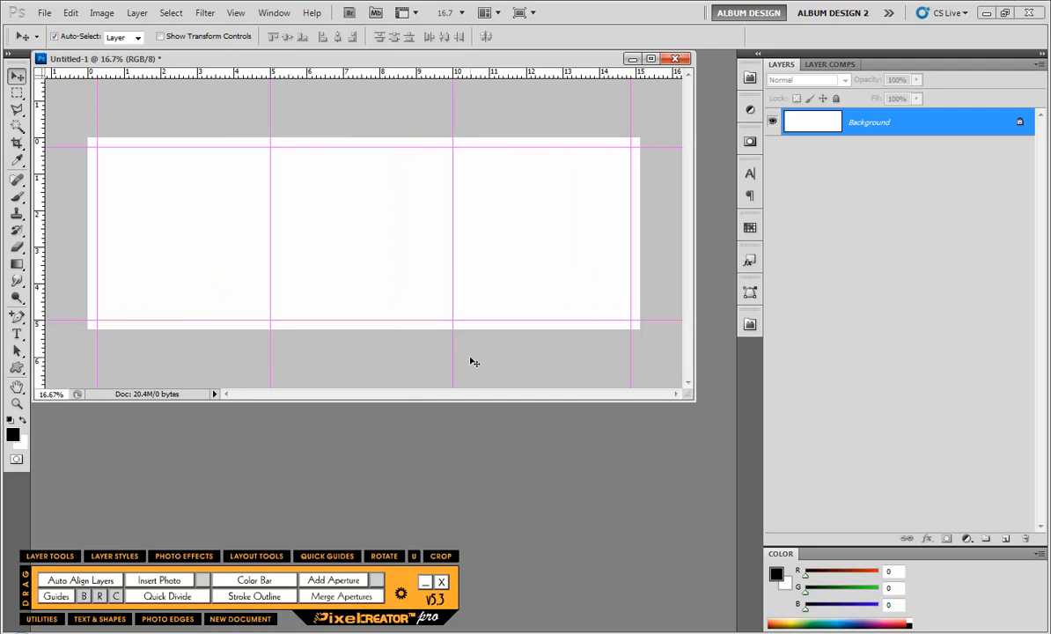
mouse_move(486, 239)
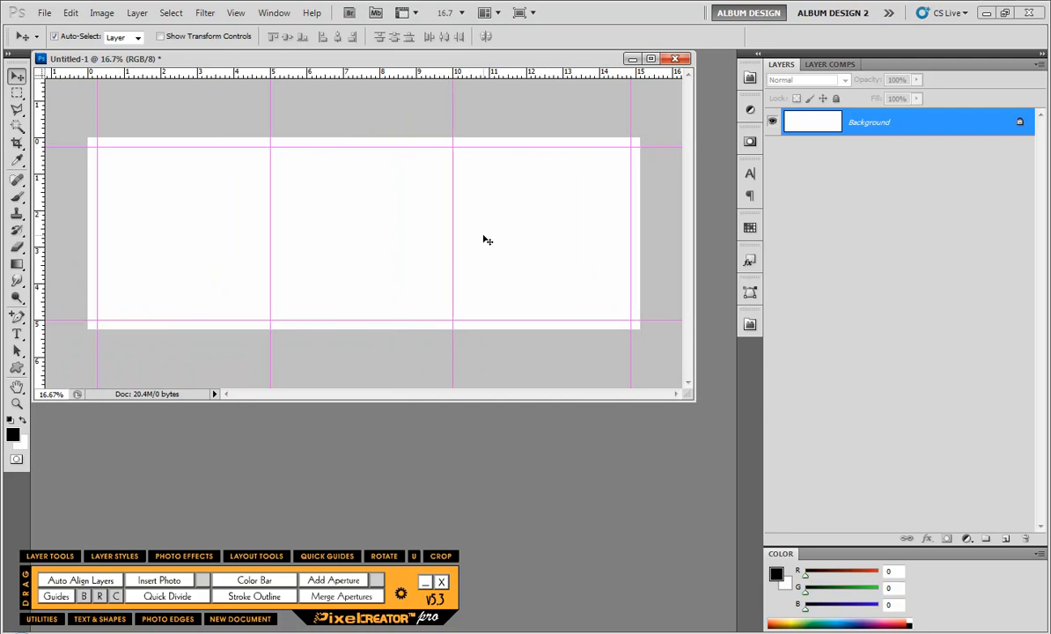
mouse_move(518, 268)
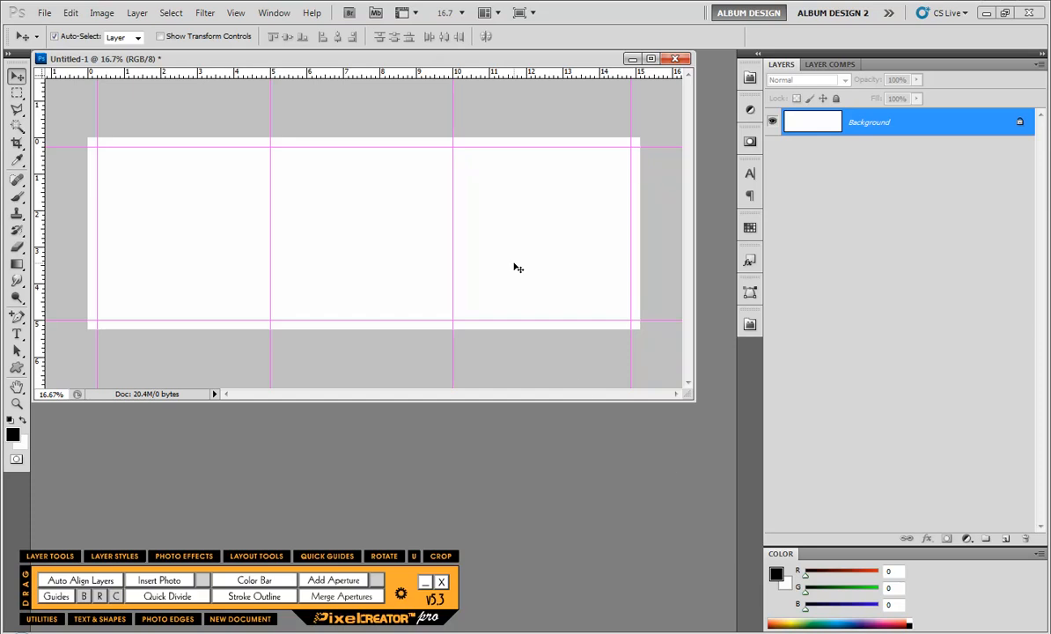
mouse_move(514, 347)
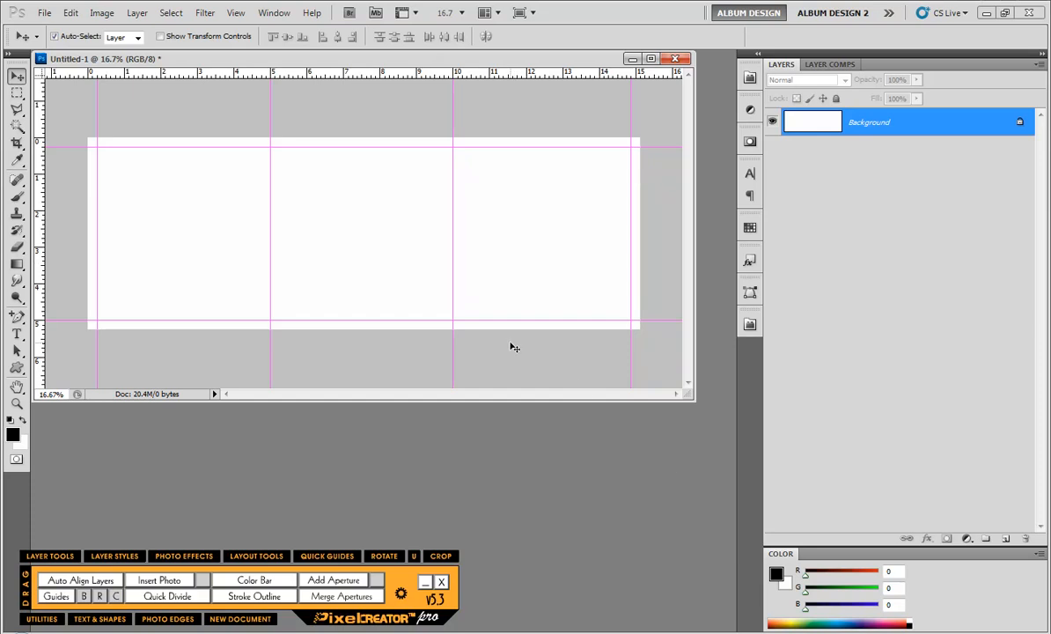
mouse_move(511, 368)
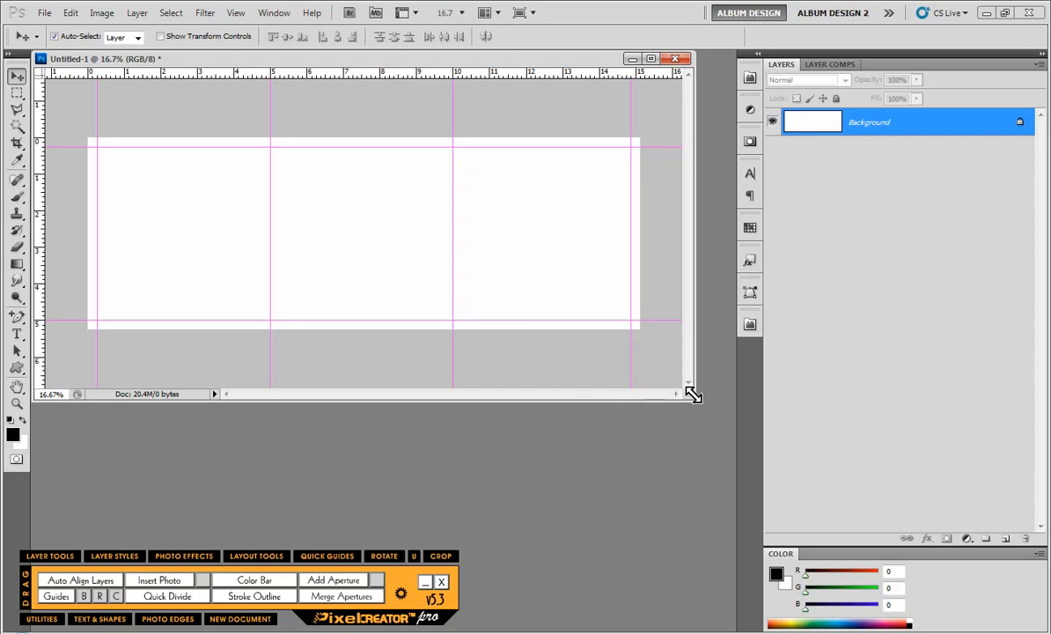
drag(694, 395, 673, 377)
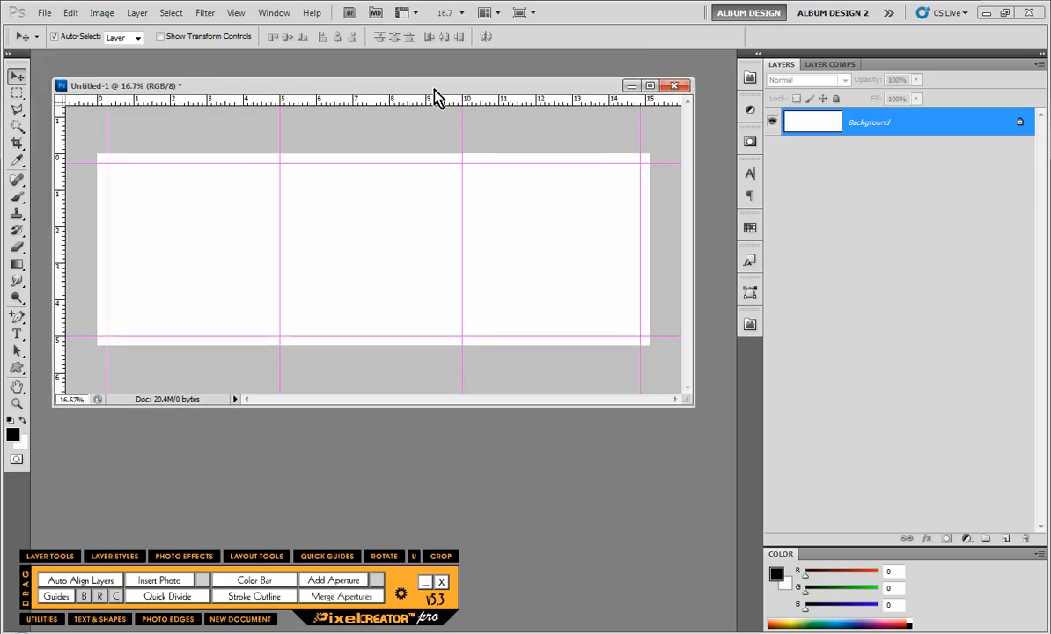
mouse_move(307, 250)
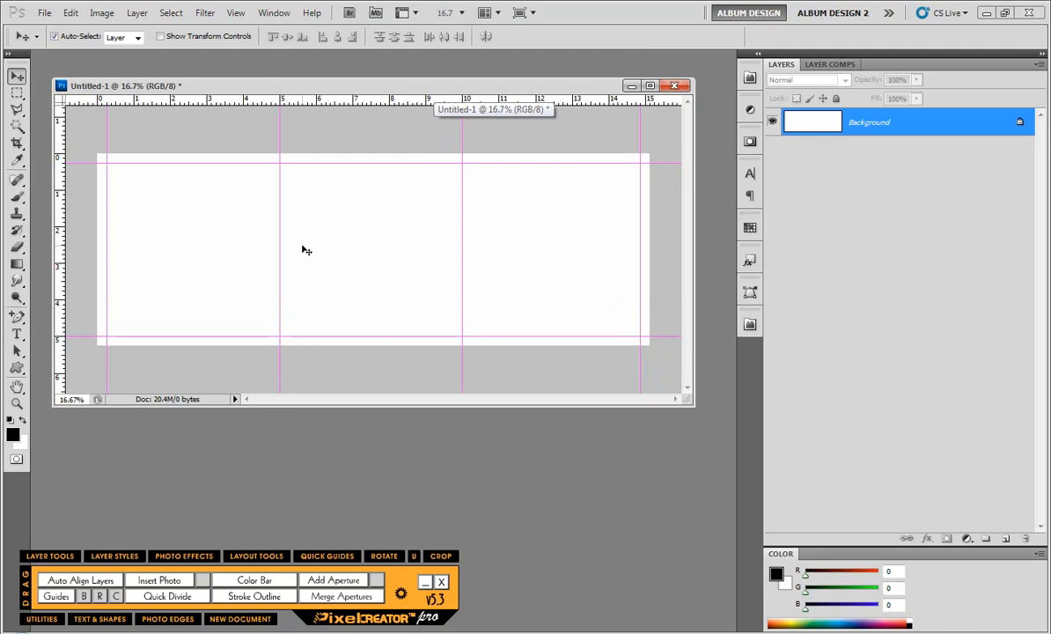
mouse_move(560, 479)
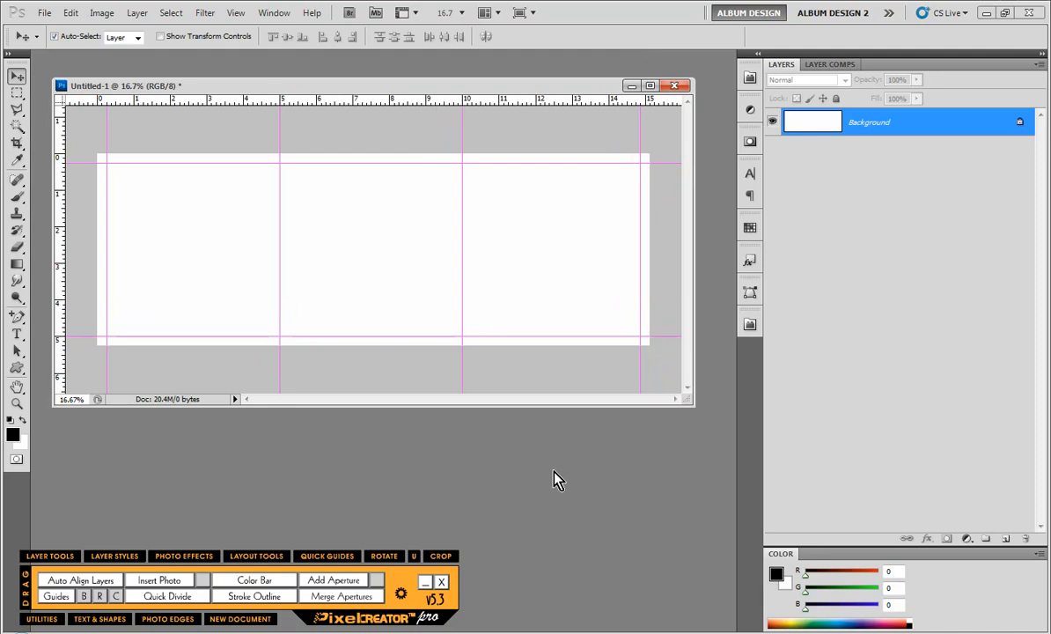
mouse_move(637, 271)
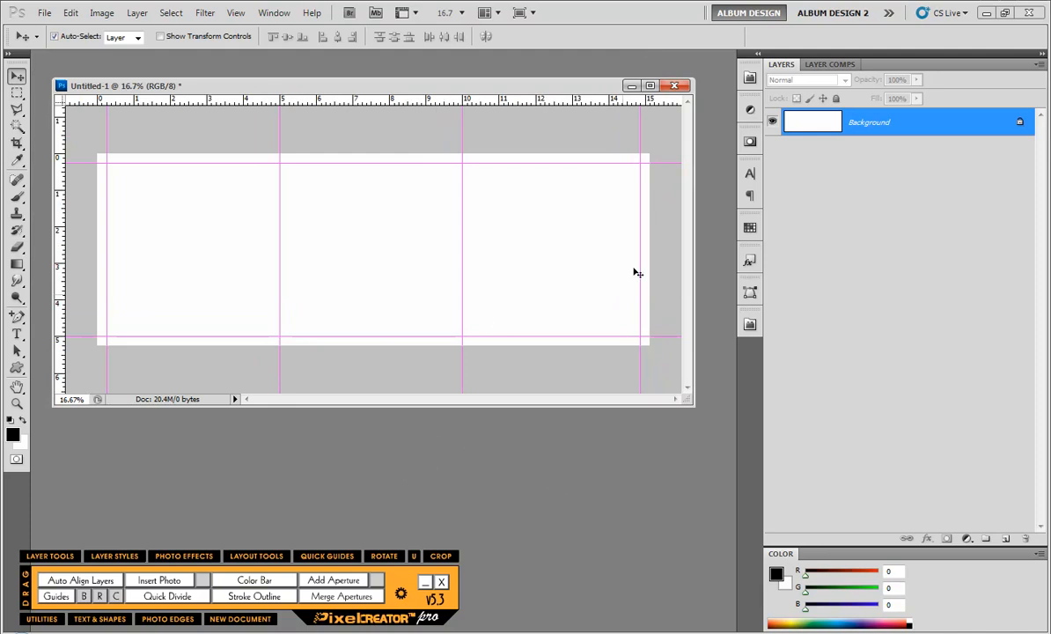
mouse_move(215, 270)
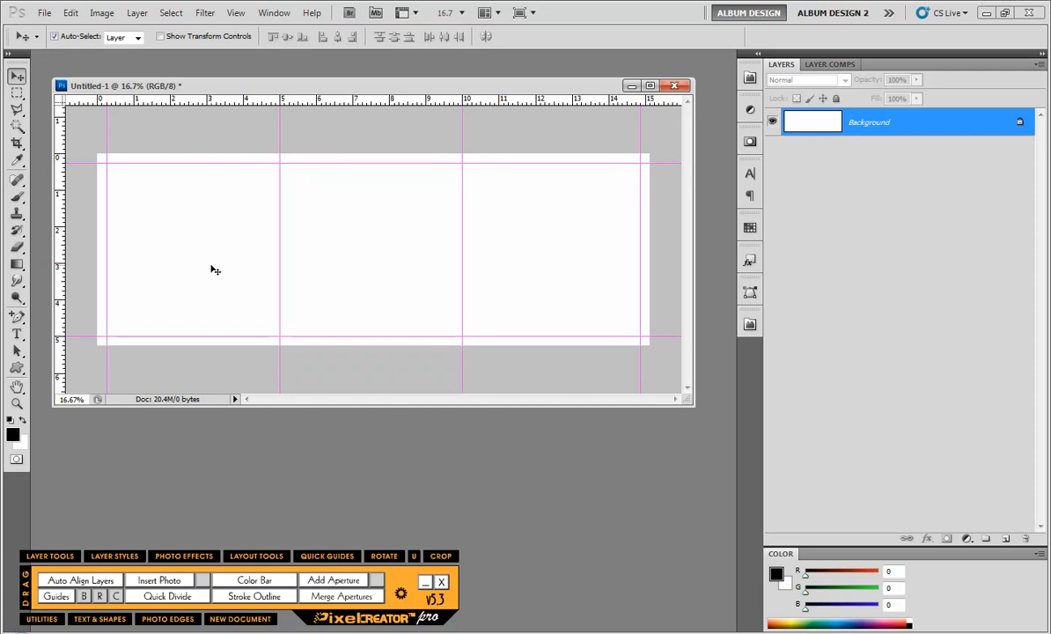
mouse_move(395, 296)
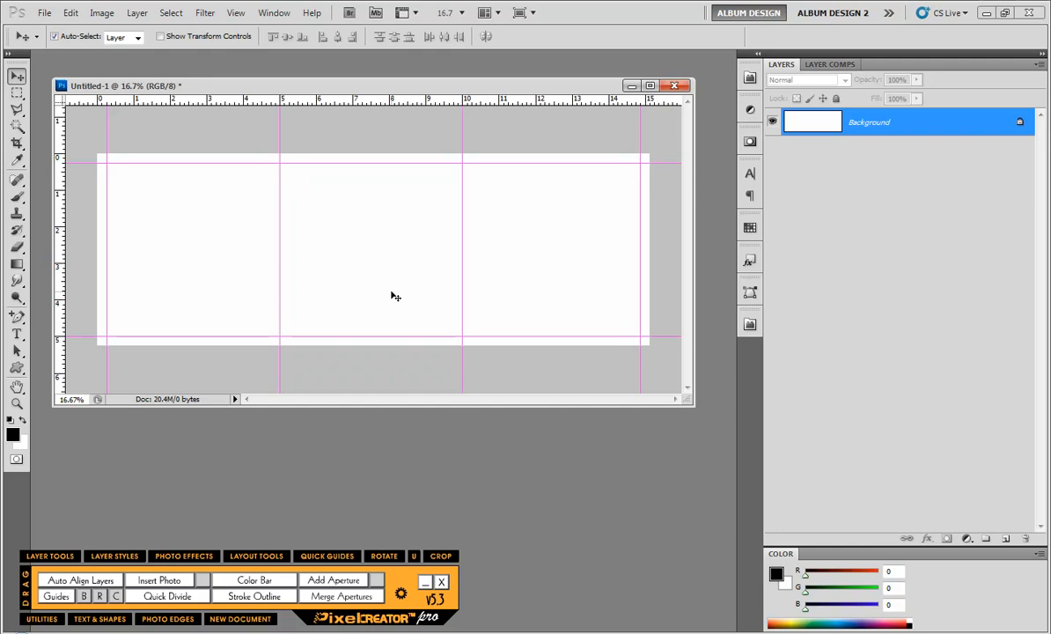
mouse_move(395, 292)
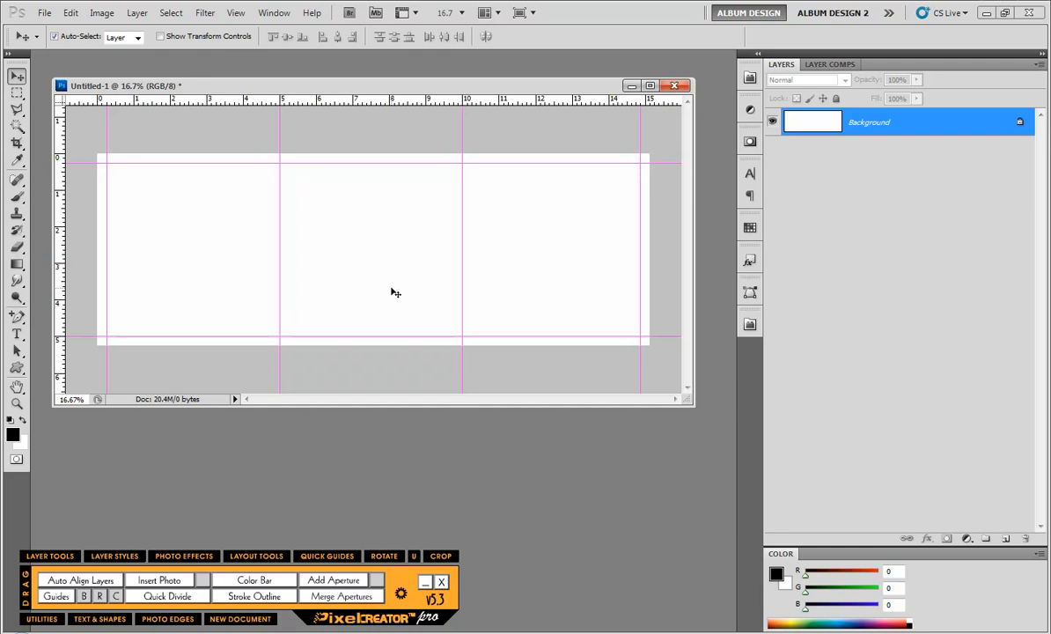